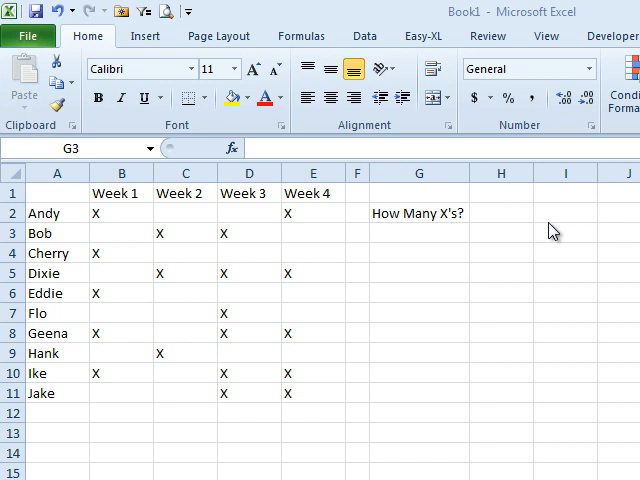
# Enter a COUNTA formula in G3 over B2:E11 so it counts the 19 X marks
pyautogui.click(420, 232)
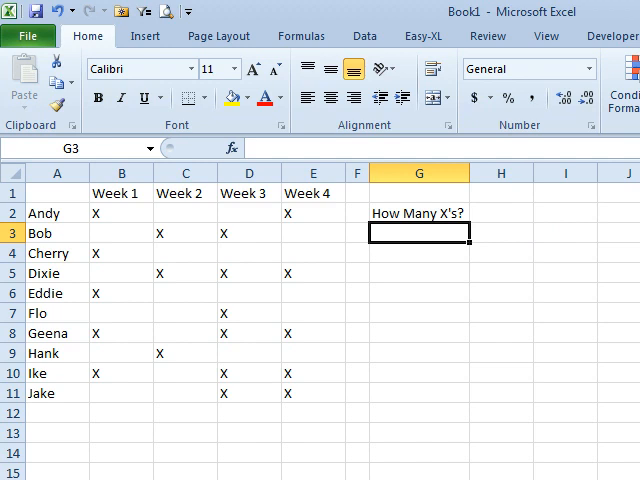
pyautogui.moveTo(356, 268)
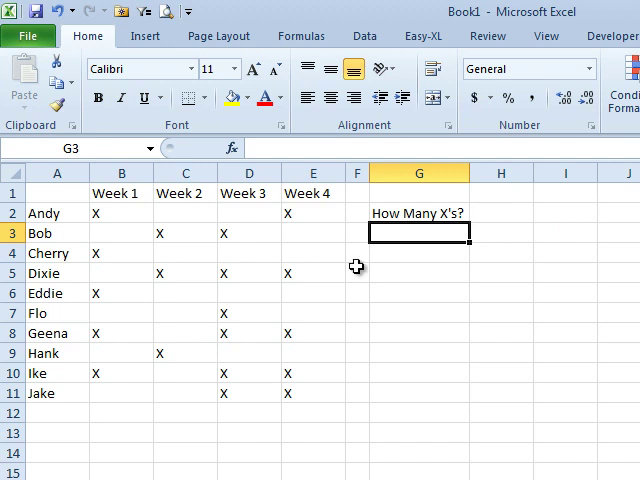
pyautogui.moveTo(108, 376)
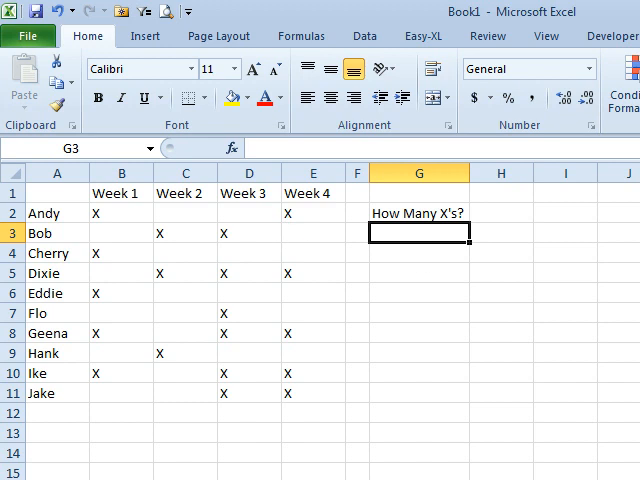
pyautogui.write('=COUNT(B2:E11')
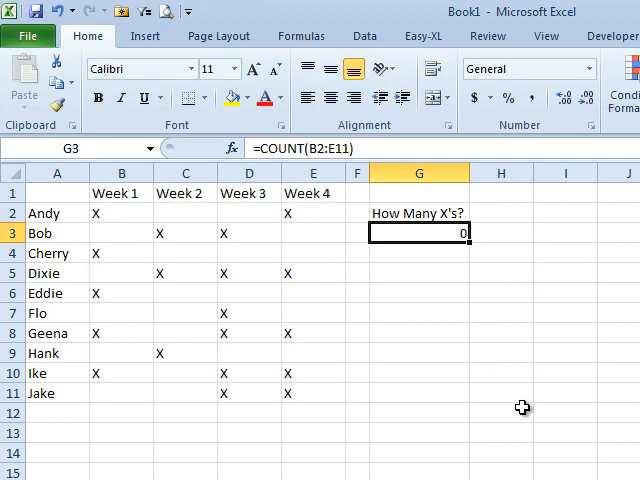
pyautogui.doubleClick(418, 232)
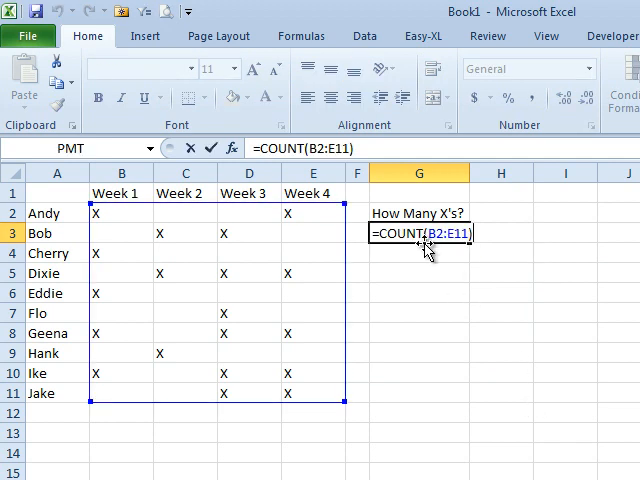
pyautogui.click(436, 232)
pyautogui.write('A')
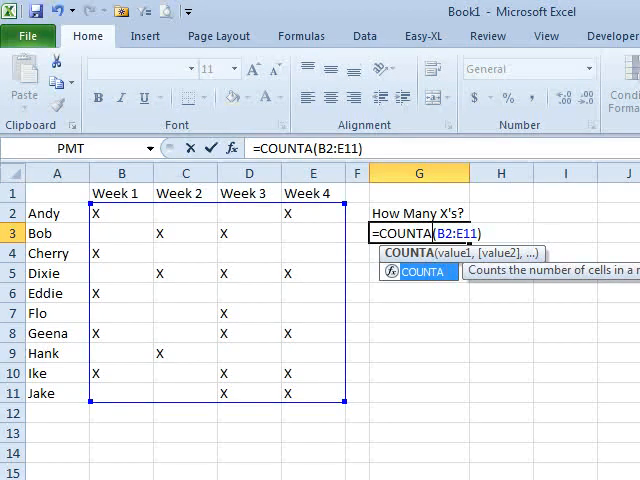
pyautogui.press('Enter')
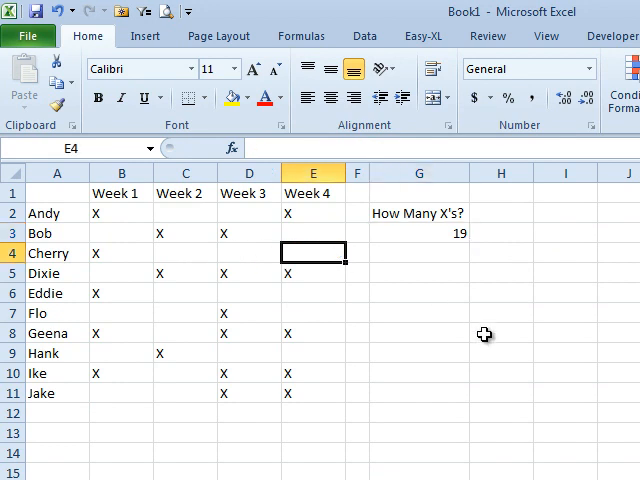
pyautogui.write('X')
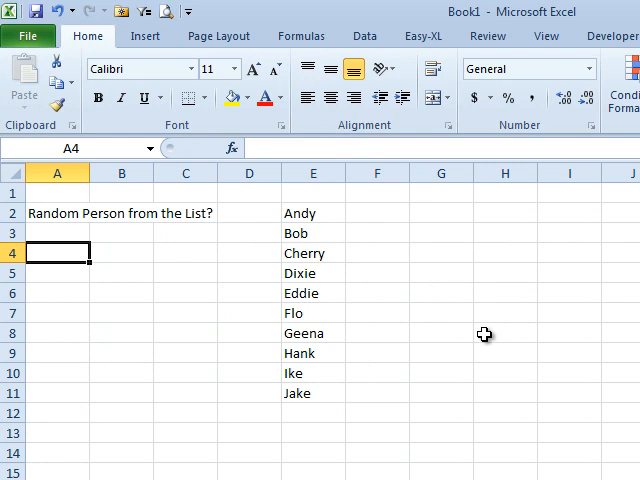
pyautogui.moveTo(124, 252)
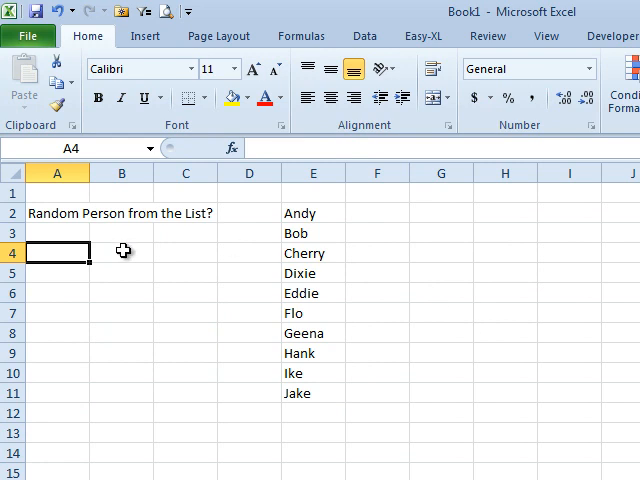
# Enter =INDEX(E2:E11,RANDBETWEEN(1,10)) in B4 to return a random name
pyautogui.click(120, 252)
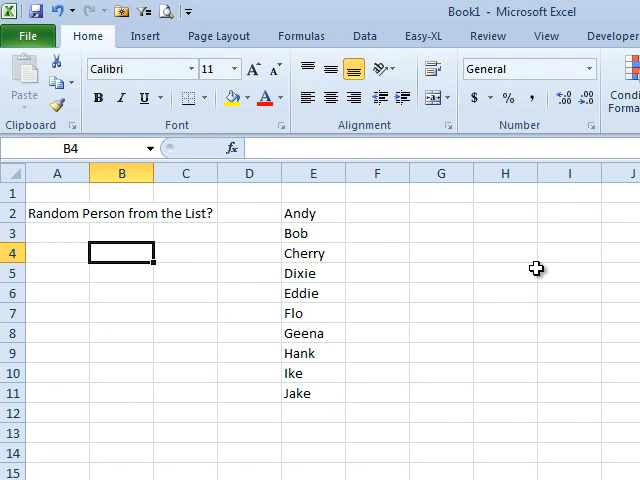
pyautogui.write('=INDEX(')
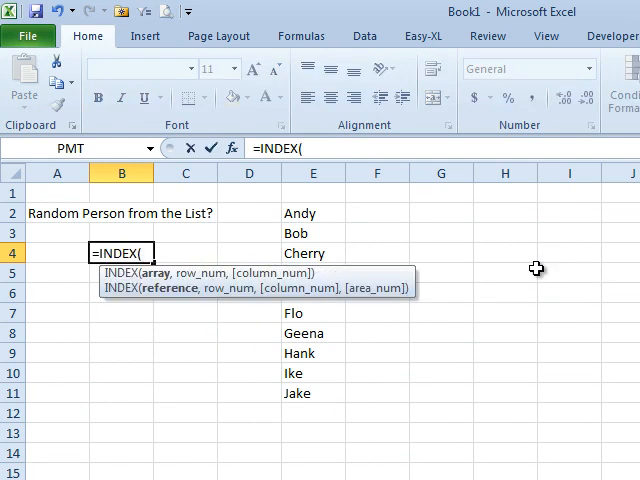
pyautogui.moveTo(312, 212); pyautogui.dragTo(312, 392)
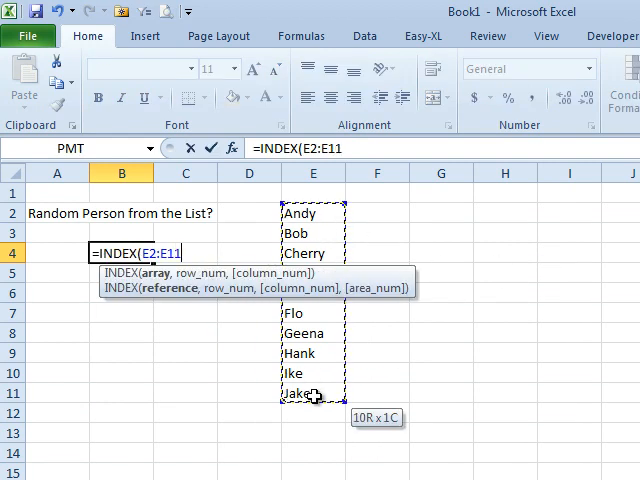
pyautogui.write(',')
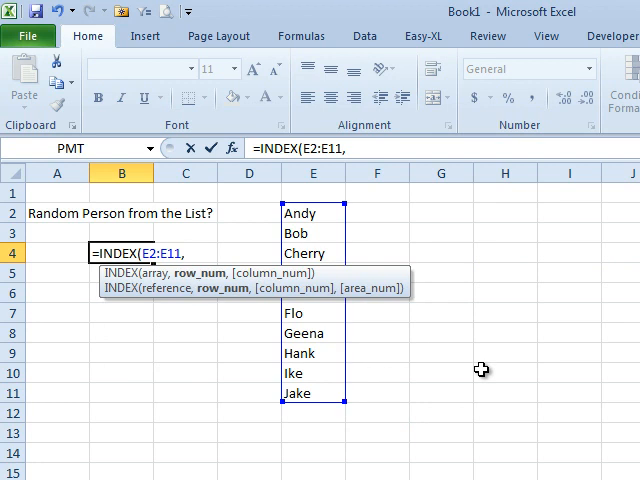
pyautogui.write('RANDBETWEEN(')
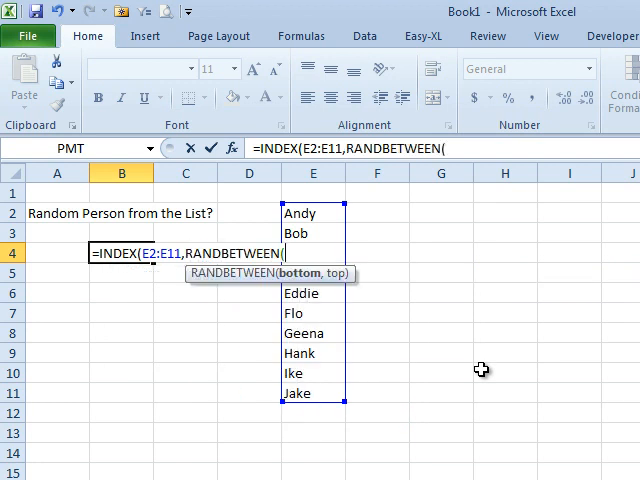
pyautogui.write('1,10))')
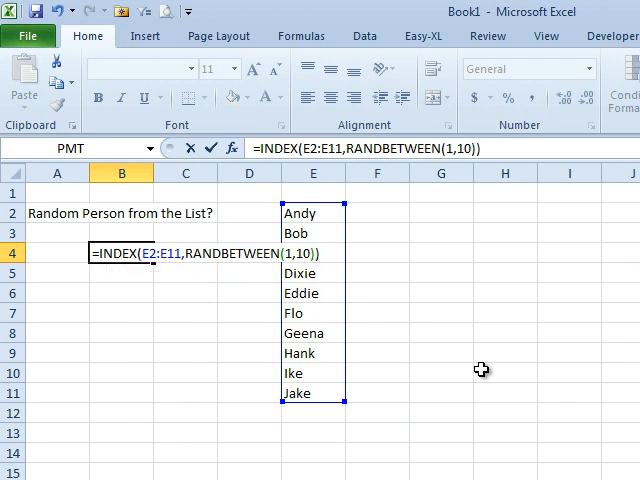
pyautogui.press('Enter')
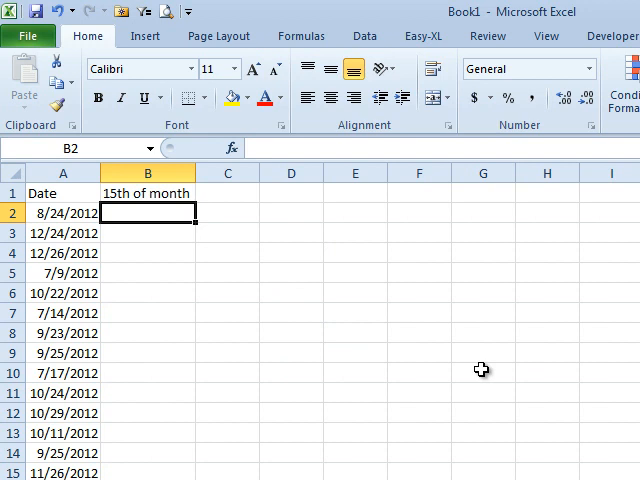
# Try a hard-coded =DATE(2012,8,15) in B2 and compare with the date in A2
pyautogui.write('=')
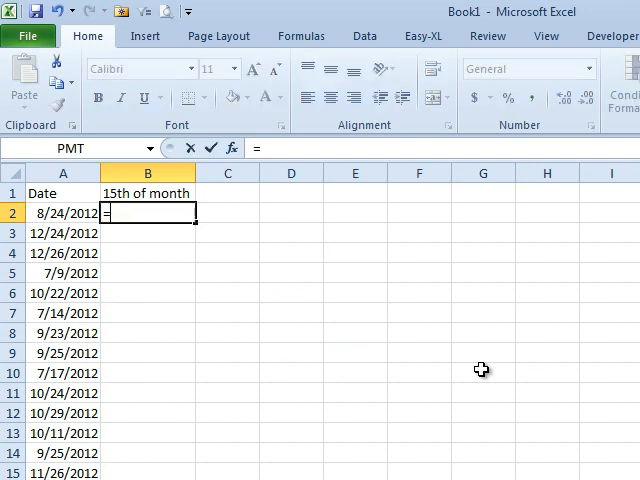
pyautogui.write('DATE')
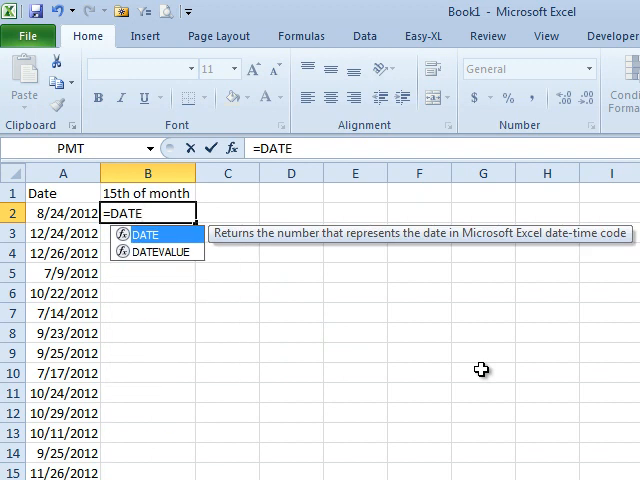
pyautogui.write('(2012,')
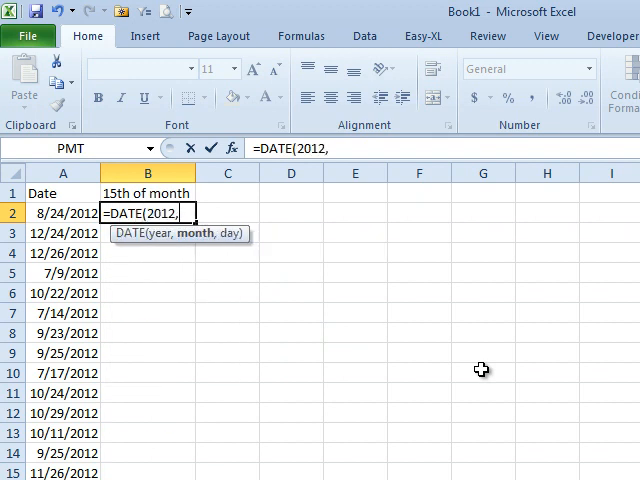
pyautogui.write('8,15)')
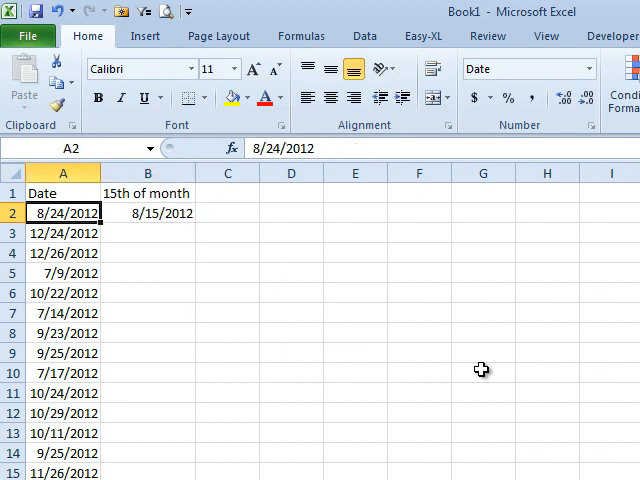
pyautogui.click(148, 212)
pyautogui.write('=DATE(')
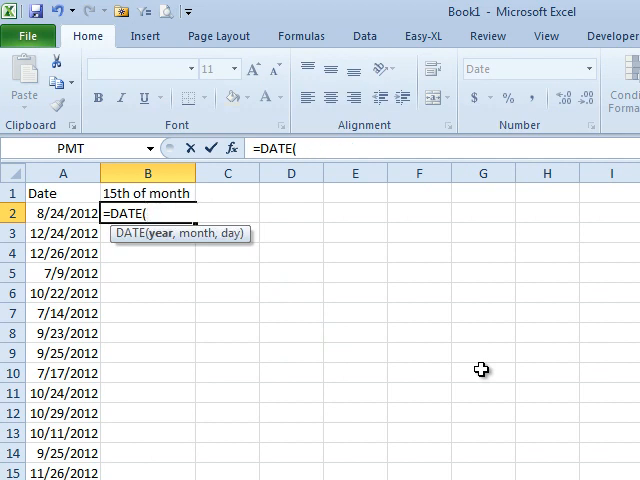
# Rewrite it as =DATE(YEAR(A2),MONTH(A2),15) so it follows each row's date
pyautogui.write('Year(')
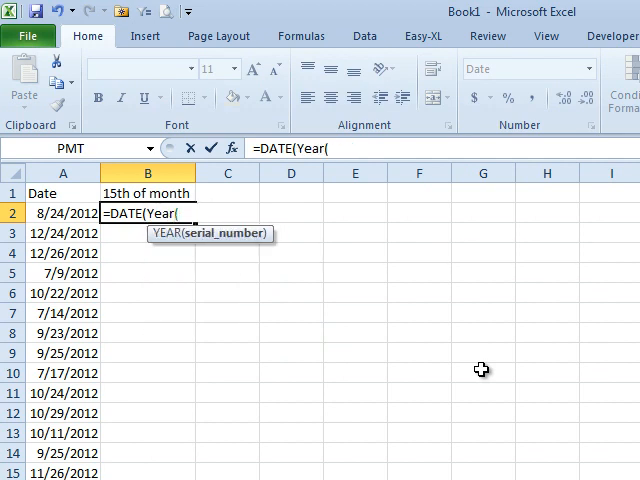
pyautogui.click(62, 212)
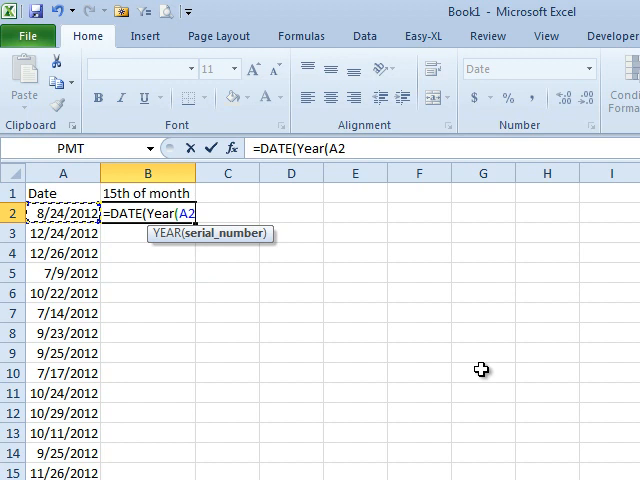
pyautogui.write('),')
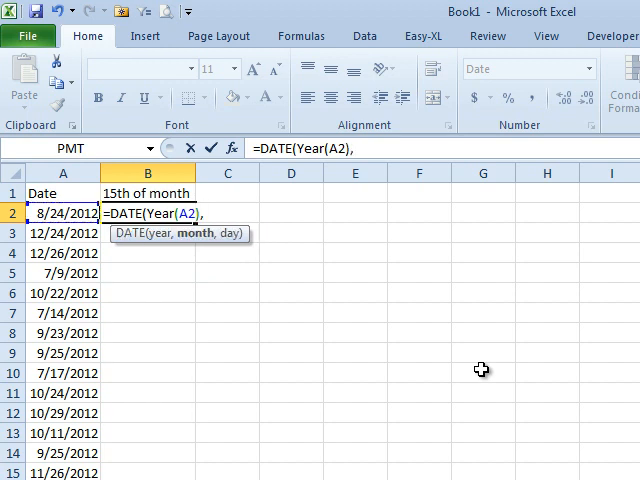
pyautogui.write('Month(A2')
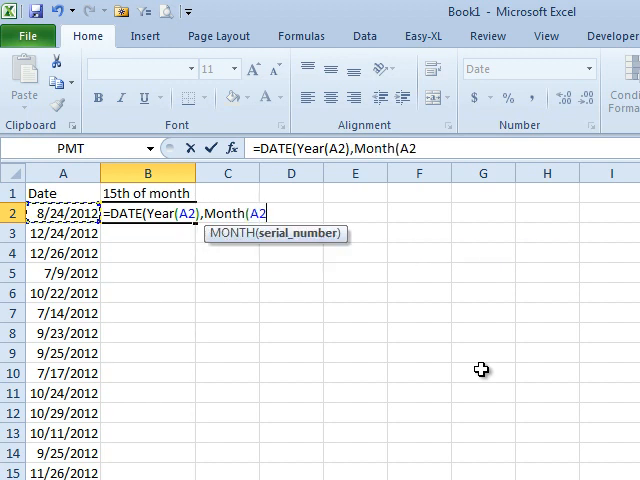
pyautogui.write('),15)')
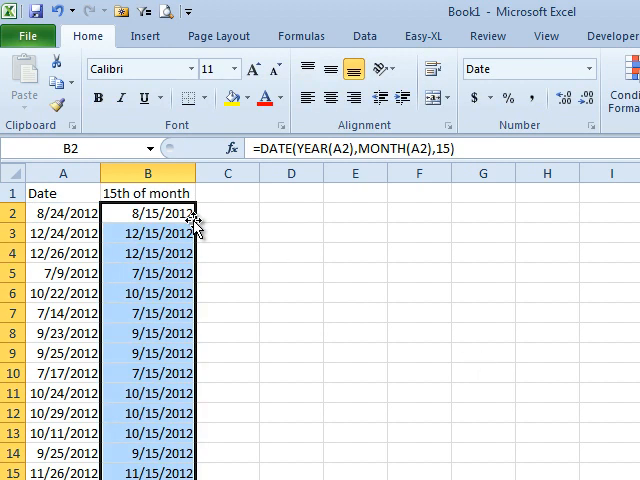
pyautogui.moveTo(304, 160)
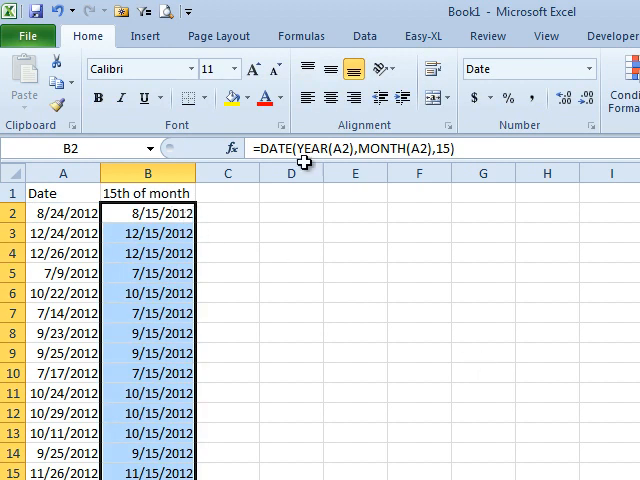
pyautogui.moveTo(416, 260)
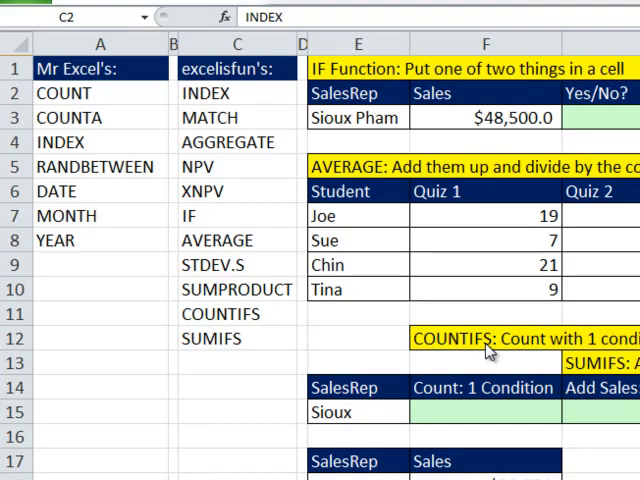
# Select IF, AVERAGE, COUNTIFS and SUMIFS in the function list and scroll to the examples
pyautogui.click(236, 216)
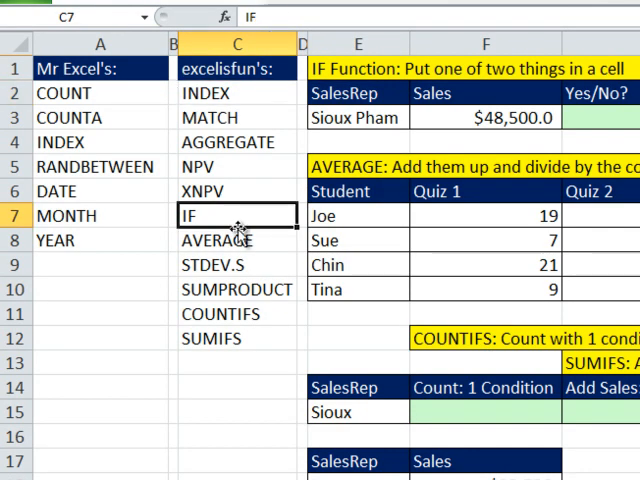
pyautogui.click(236, 312)
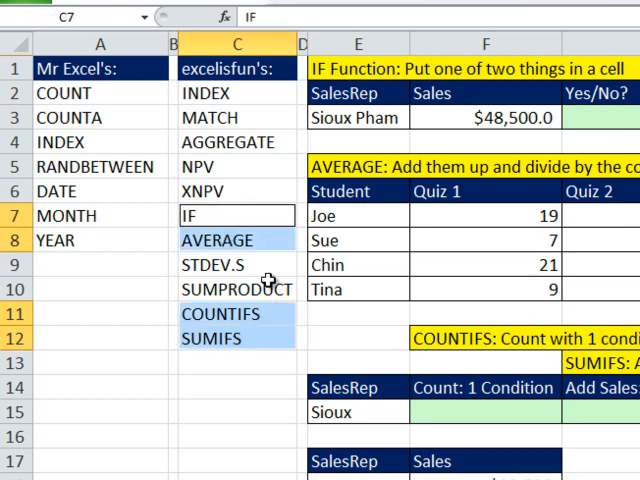
pyautogui.moveTo(388, 290)
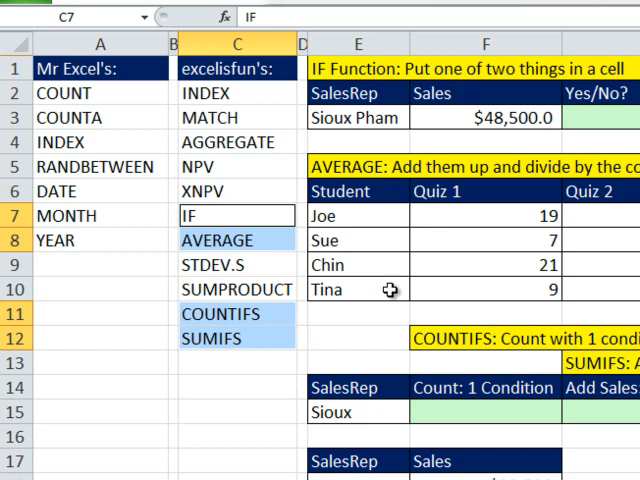
pyautogui.hscroll(3)
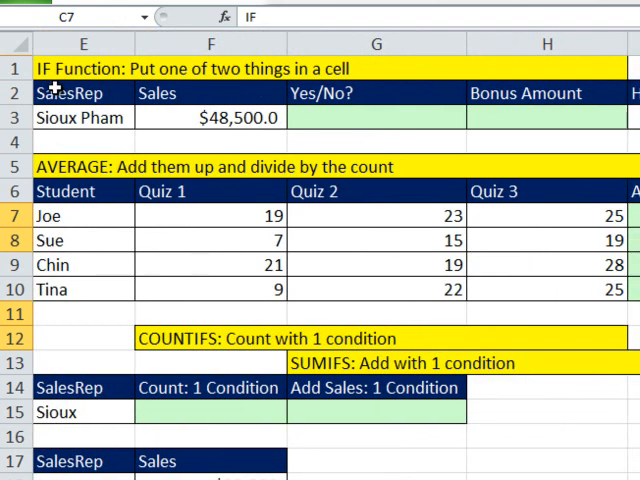
pyautogui.moveTo(144, 90)
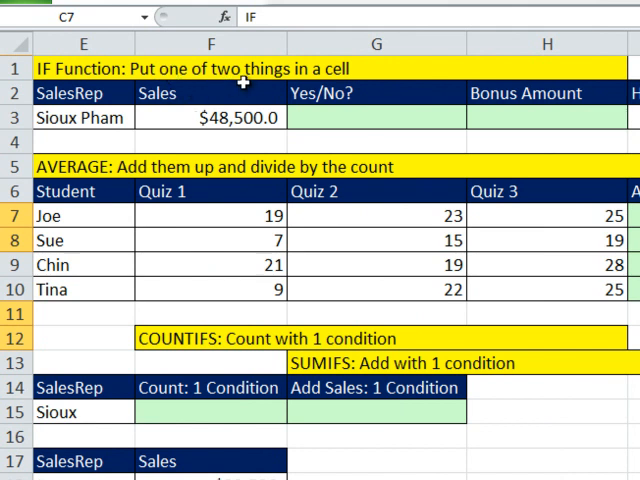
pyautogui.click(376, 116)
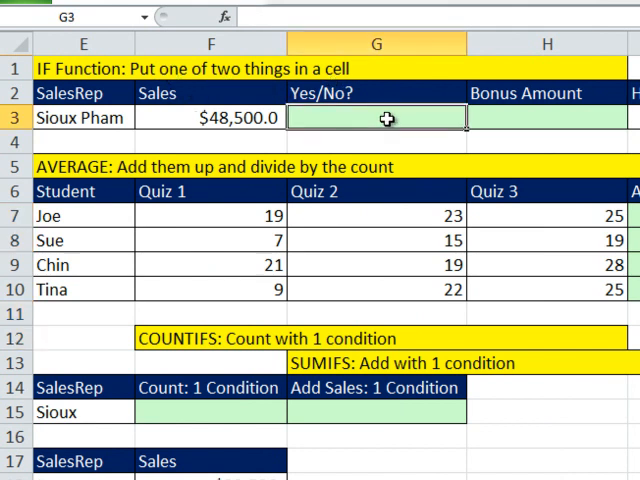
pyautogui.moveTo(172, 140)
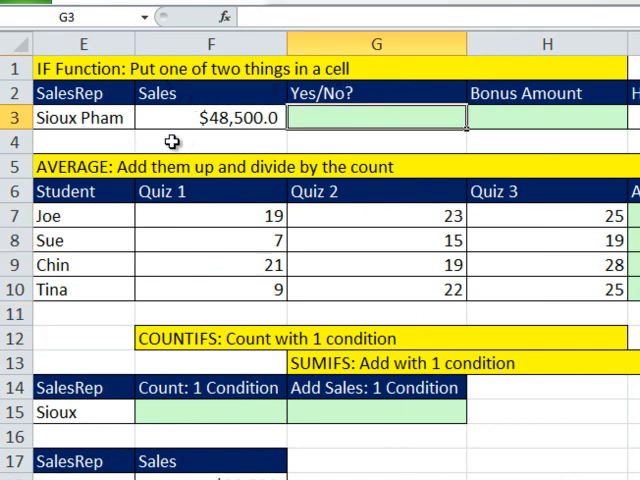
pyautogui.click(210, 116)
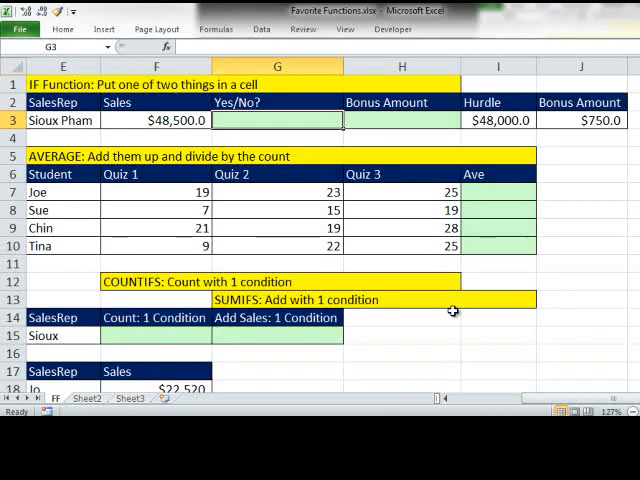
pyautogui.write('Yes')
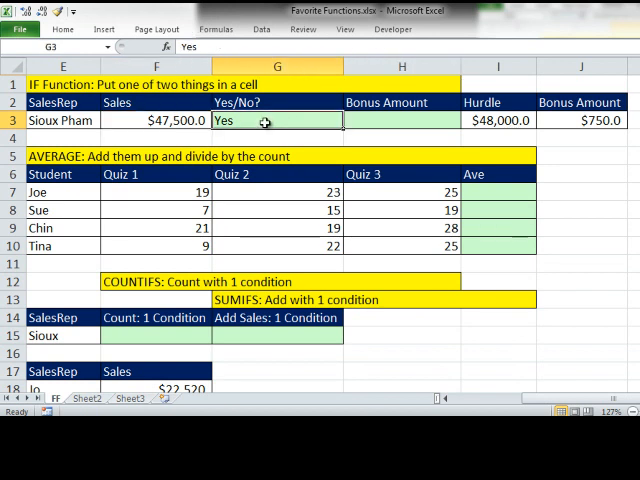
pyautogui.write('No')
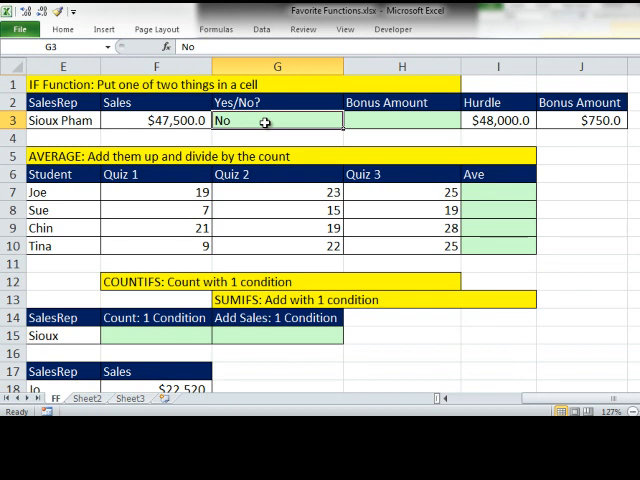
pyautogui.write('=IF(')
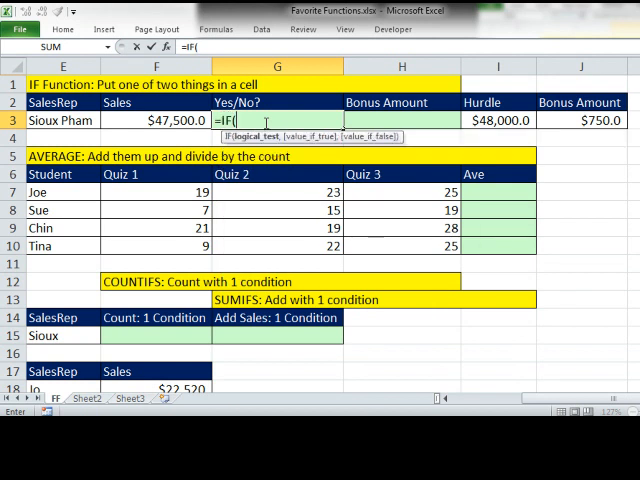
pyautogui.moveTo(264, 144)
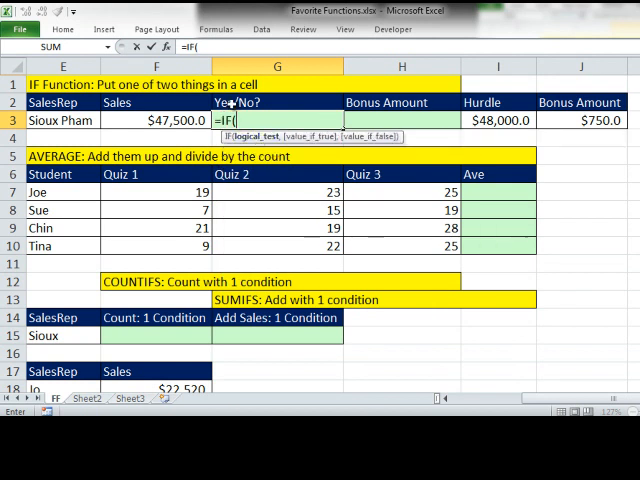
pyautogui.click(160, 120)
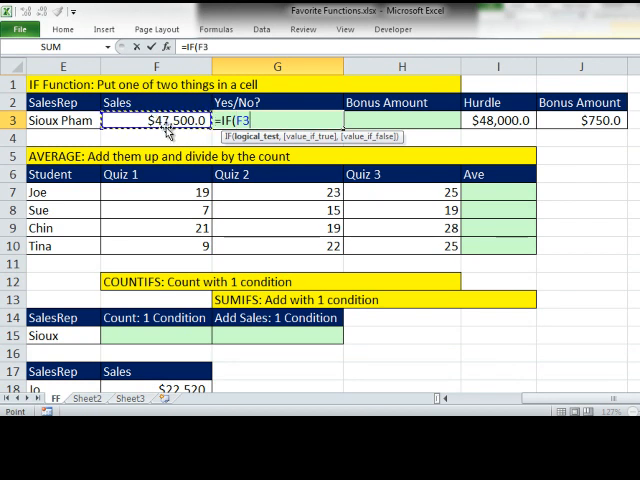
pyautogui.write('>=I3')
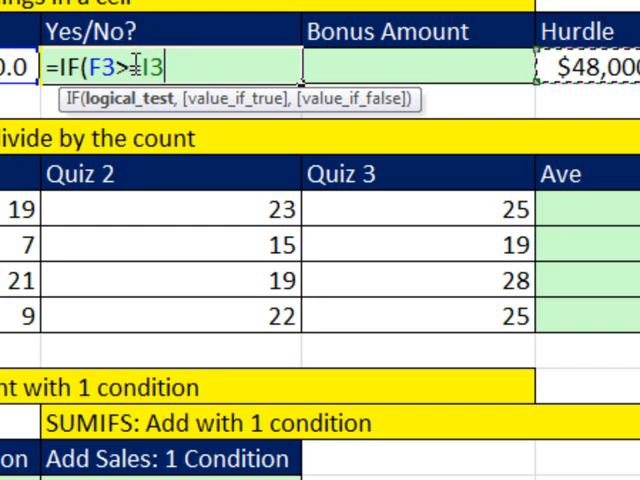
pyautogui.write('=')
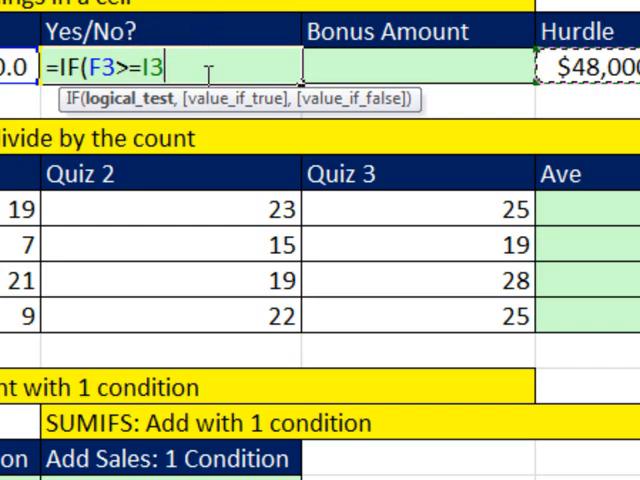
pyautogui.moveTo(144, 104)
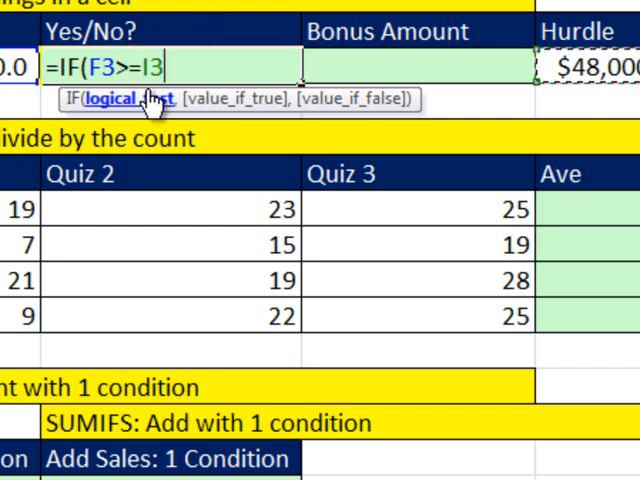
pyautogui.moveTo(216, 176)
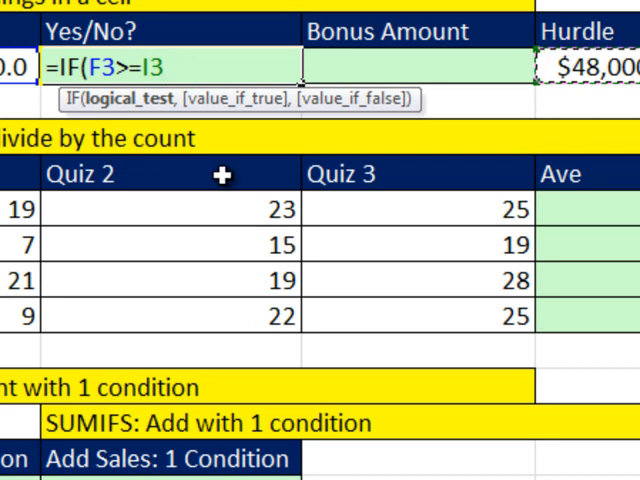
# Finish the IF with "Yes" and "No" results and enter it, showing Yes for $48,500
pyautogui.write(',')
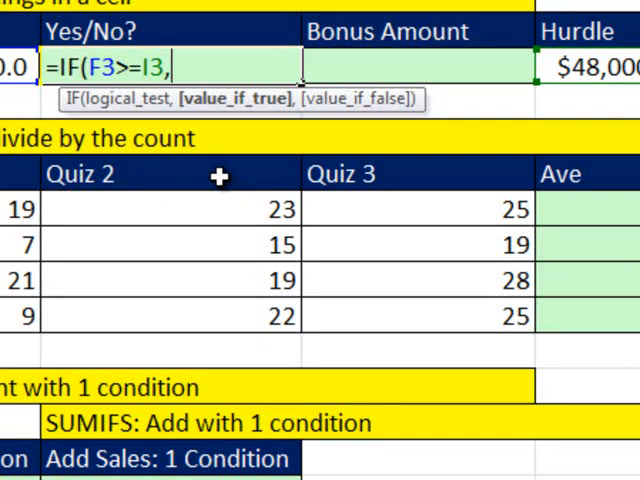
pyautogui.moveTo(212, 110)
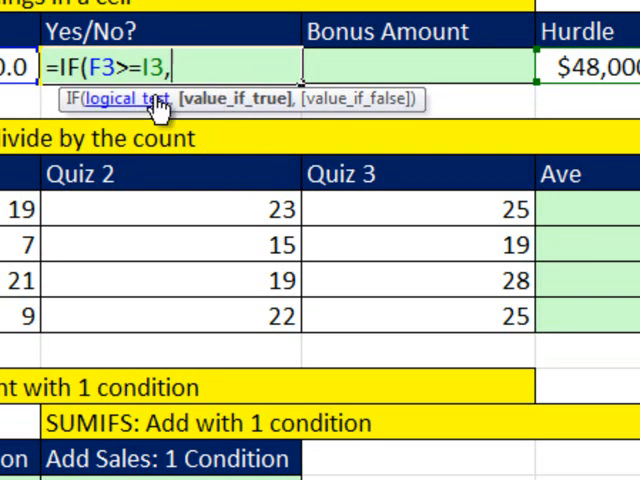
pyautogui.write('"Yes')
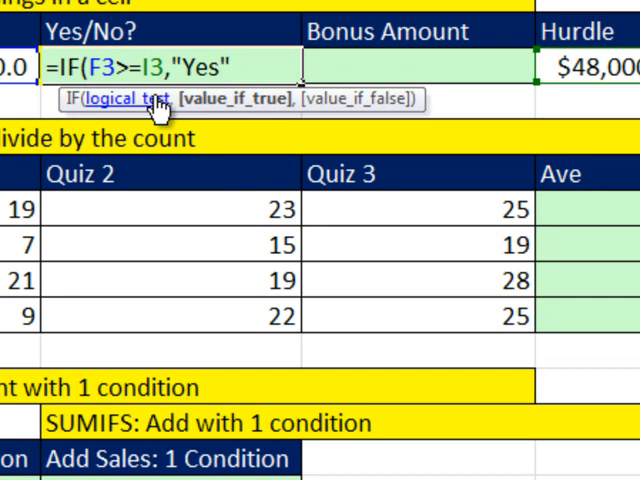
pyautogui.write(',')
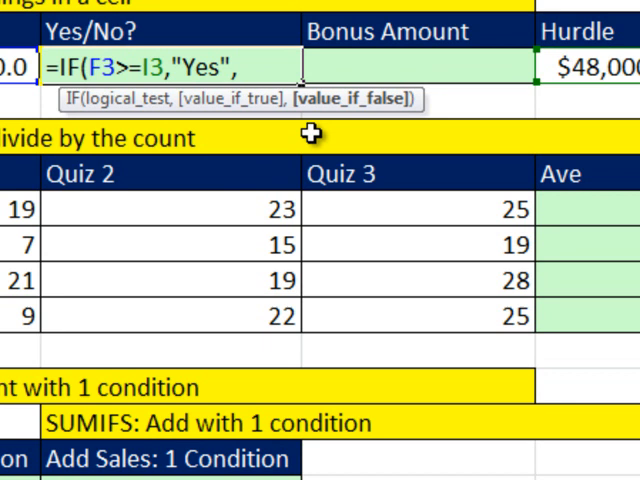
pyautogui.write('"No')
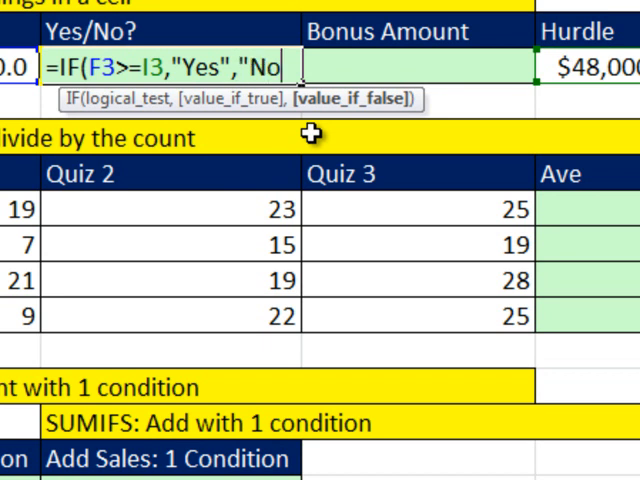
pyautogui.write(')')
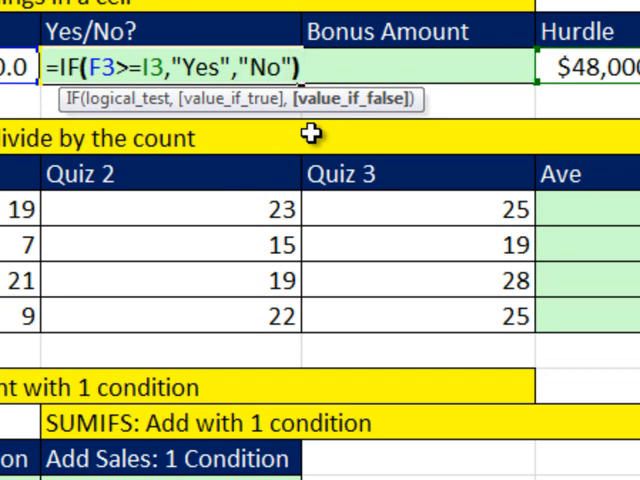
pyautogui.press('Ctrl+Enter')
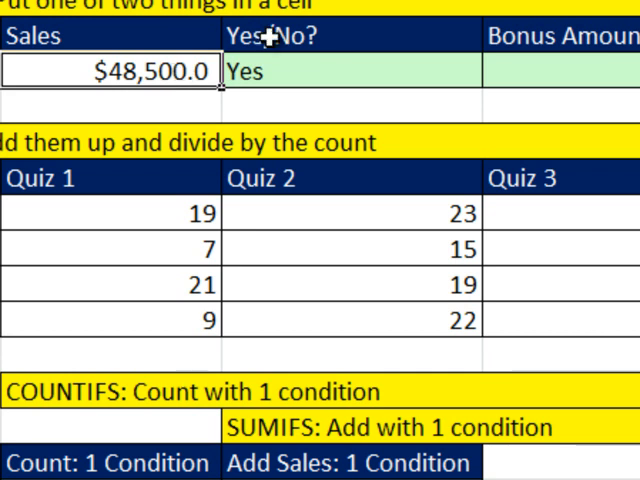
pyautogui.moveTo(368, 76)
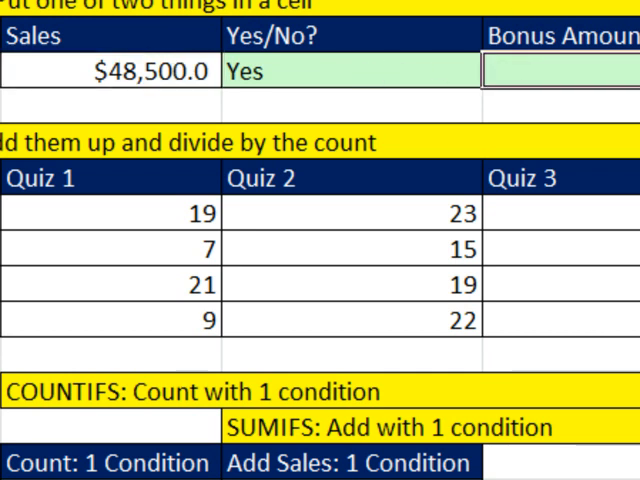
# Enter =IF(F3>=I3,J3,0) in H3 to pay the $750 bonus when sales reach the hurdle
pyautogui.write('=IF(F3')
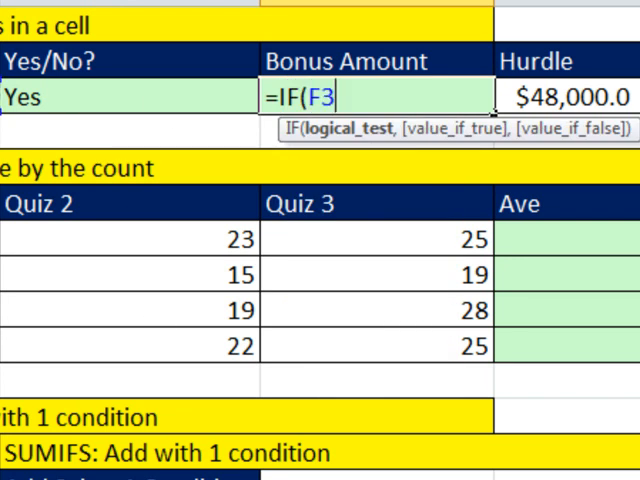
pyautogui.write('>=')
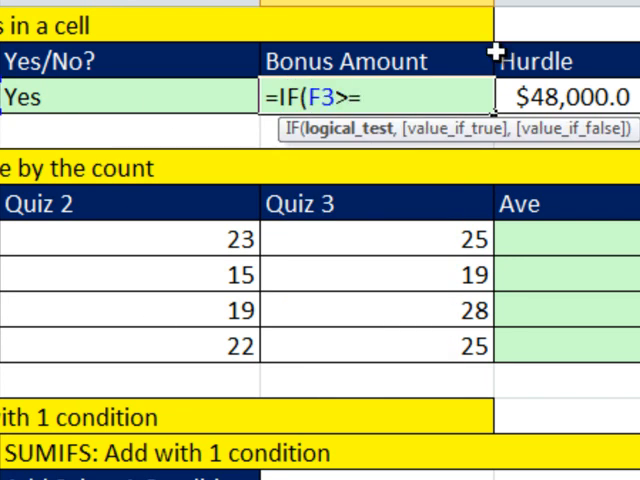
pyautogui.click(570, 96)
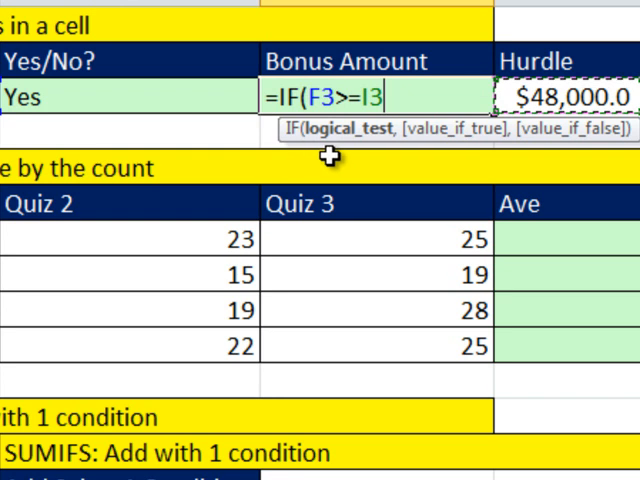
pyautogui.write(',J3,')
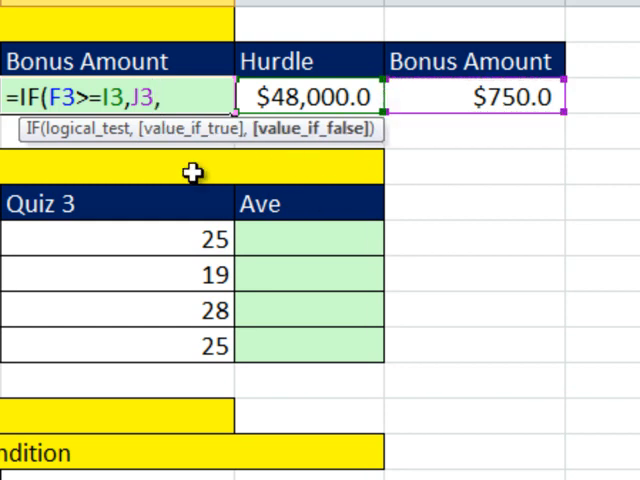
pyautogui.write('0)')
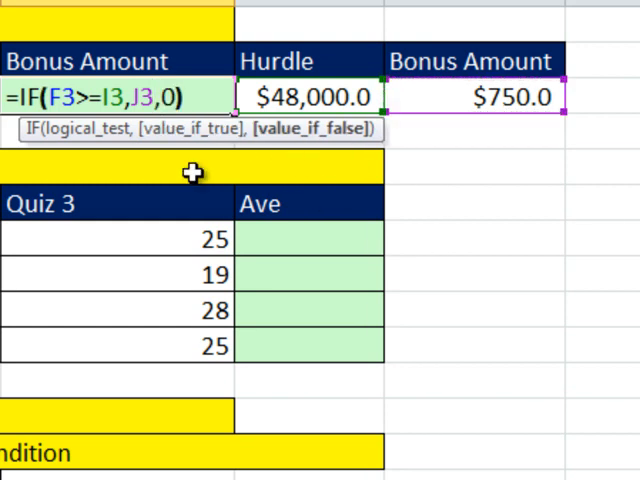
pyautogui.press('Enter')
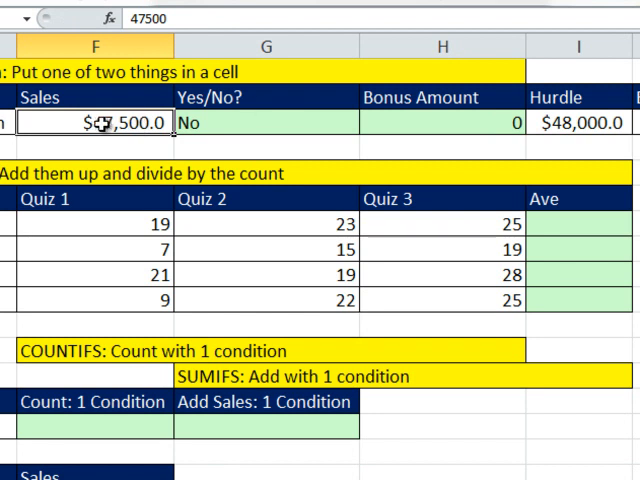
pyautogui.doubleClick(100, 124)
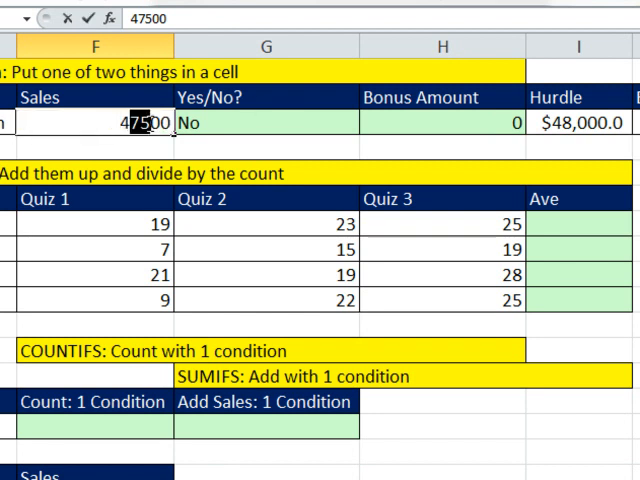
pyautogui.write('48000')
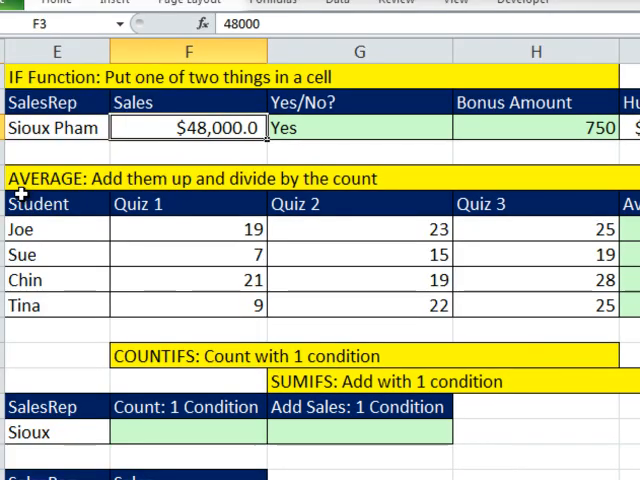
pyautogui.moveTo(344, 204)
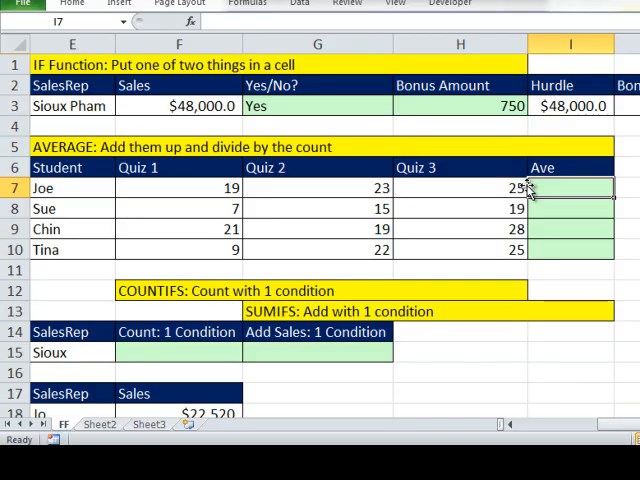
# Average Joe's three quiz scores F7:H7 in I7 with AVERAGE, giving 22.33
pyautogui.write('=aver')
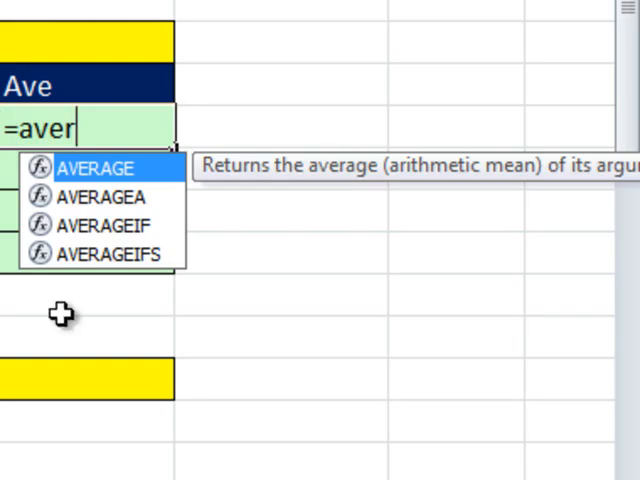
pyautogui.press('Tab')
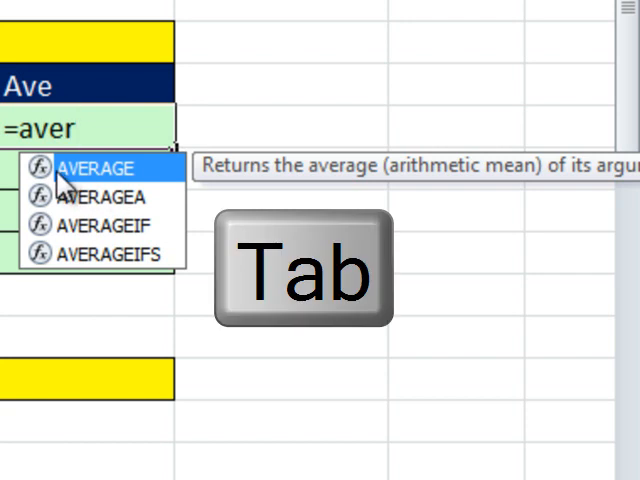
pyautogui.press('Tab')
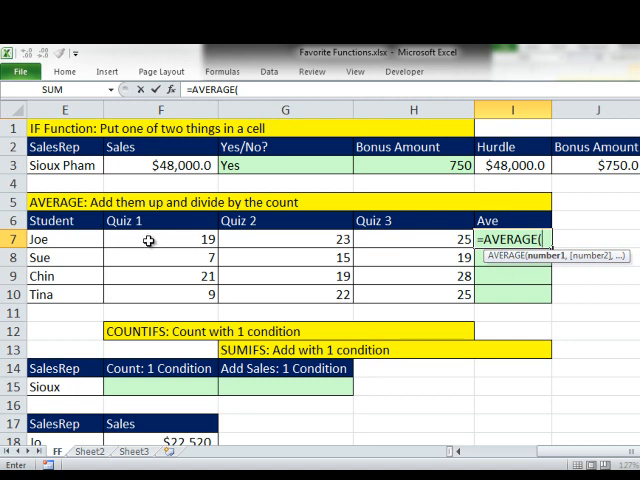
pyautogui.moveTo(156, 238); pyautogui.dragTo(412, 238)
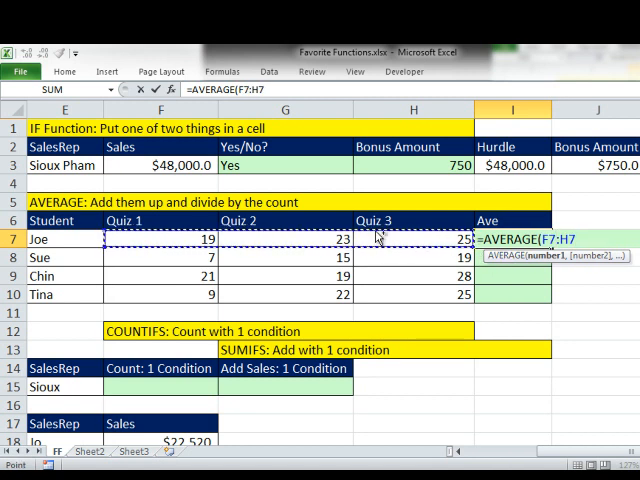
pyautogui.press('Enter')
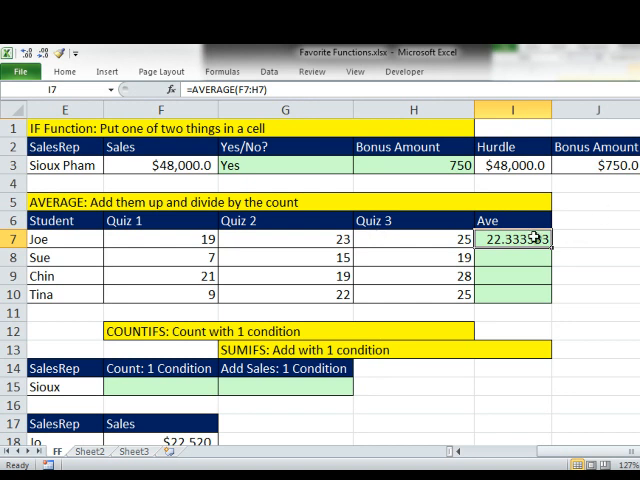
pyautogui.doubleClick(512, 238)
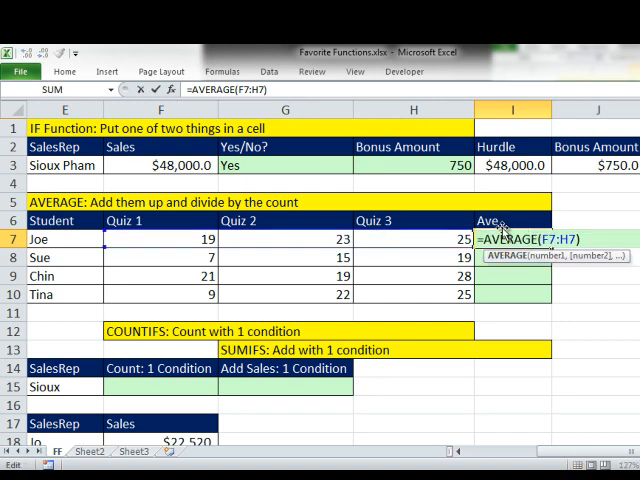
pyautogui.press('Enter')
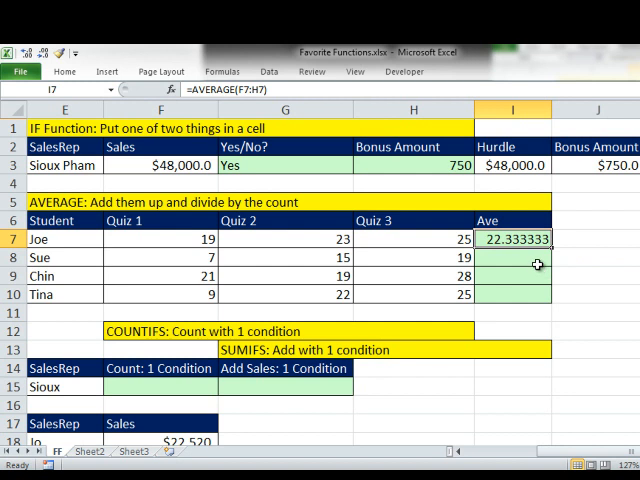
pyautogui.moveTo(512, 254)
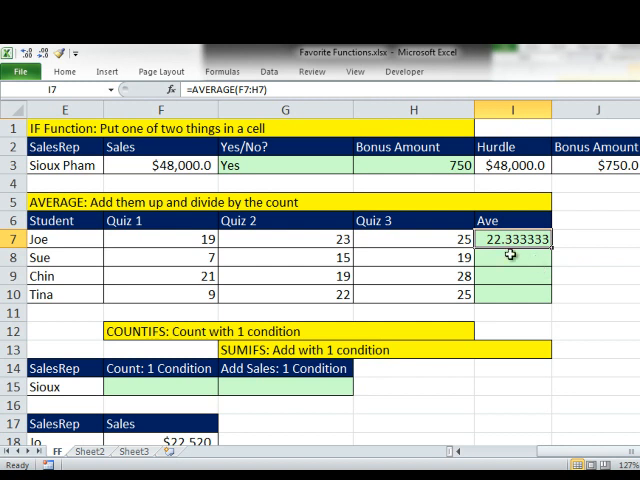
pyautogui.moveTo(612, 278)
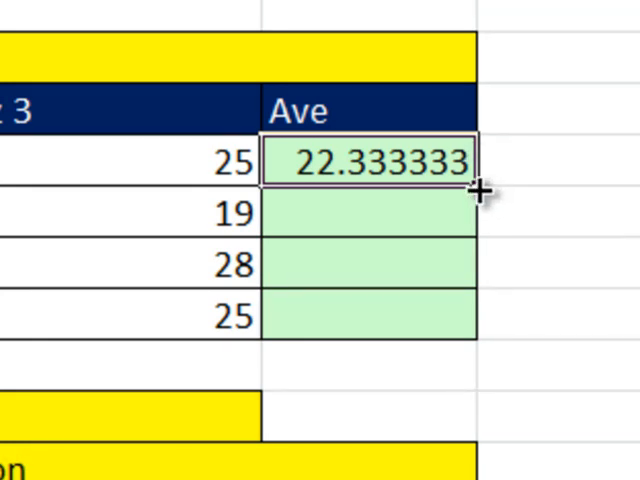
# Fill the AVERAGE formula down to Sue, Chin and Tina
pyautogui.moveTo(484, 190); pyautogui.dragTo(484, 240)
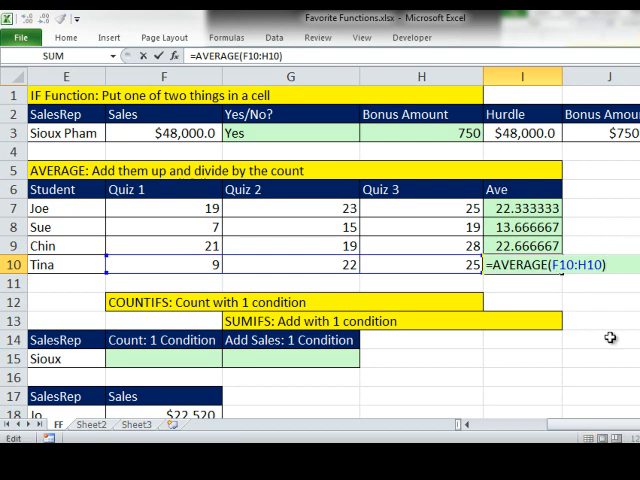
pyautogui.moveTo(300, 268)
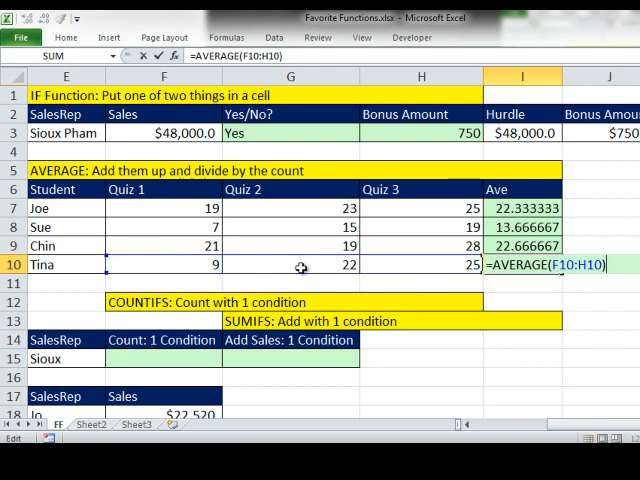
pyautogui.moveTo(520, 280)
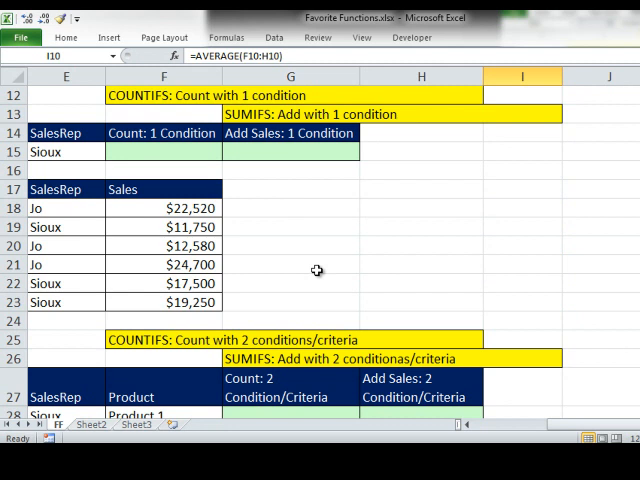
pyautogui.moveTo(148, 104)
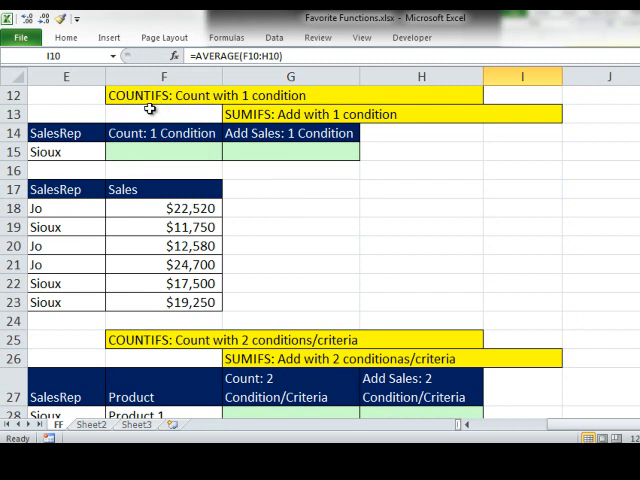
pyautogui.click(66, 152)
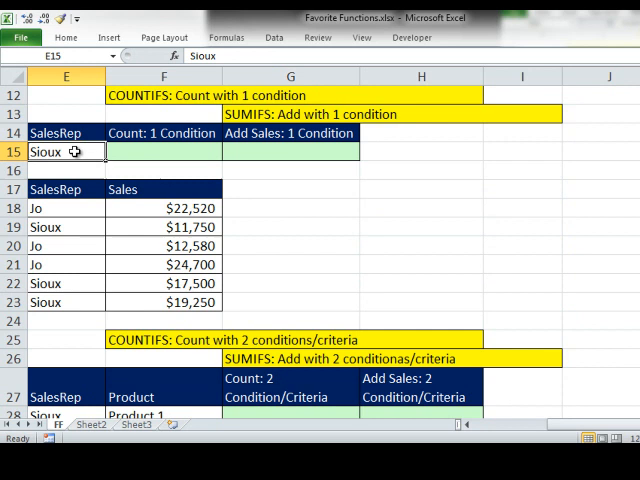
pyautogui.moveTo(76, 208)
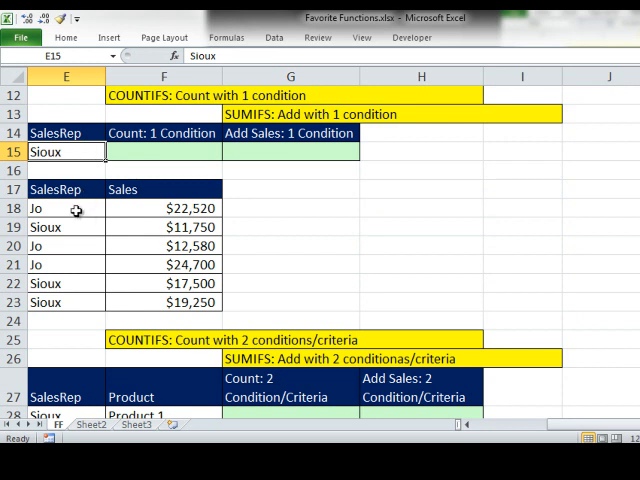
pyautogui.moveTo(66, 208); pyautogui.dragTo(66, 302)
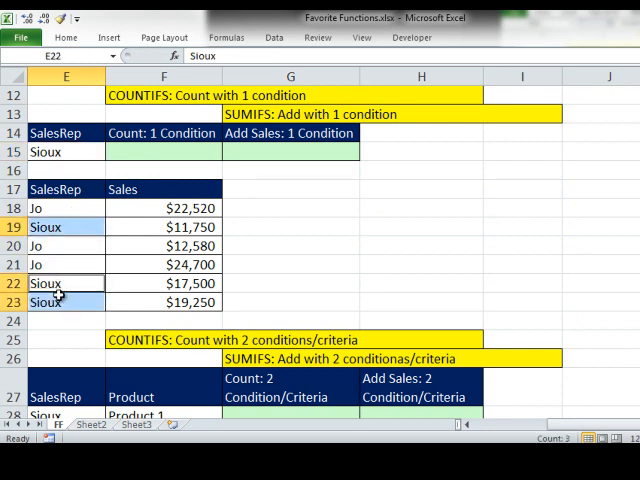
pyautogui.click(164, 152)
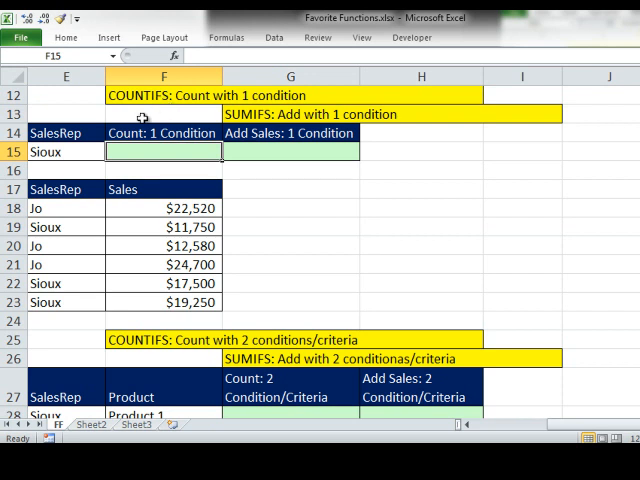
pyautogui.write('=cou')
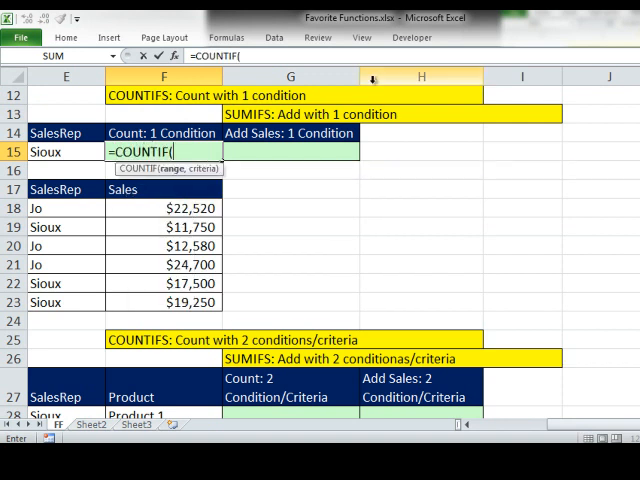
# Complete =COUNTIFS(E18:E23,E15) so the Sioux count shows 3
pyautogui.write('S')
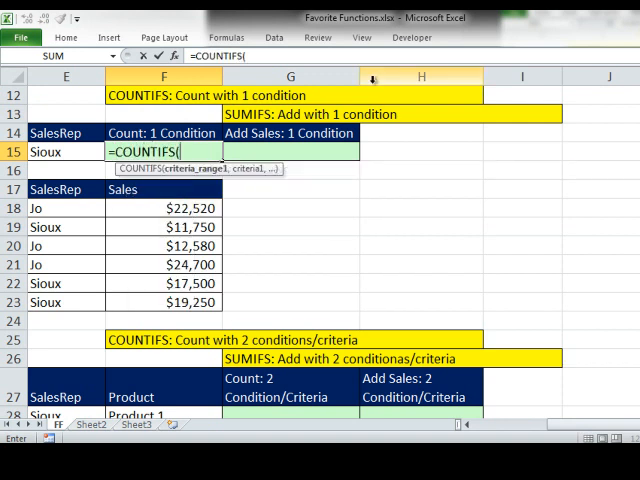
pyautogui.moveTo(180, 178)
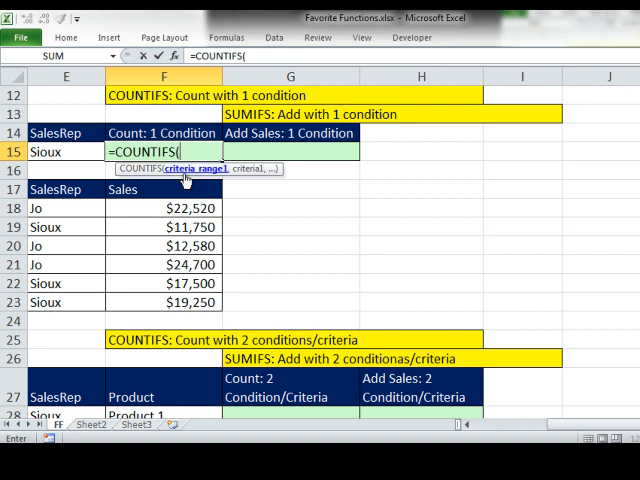
pyautogui.moveTo(148, 188)
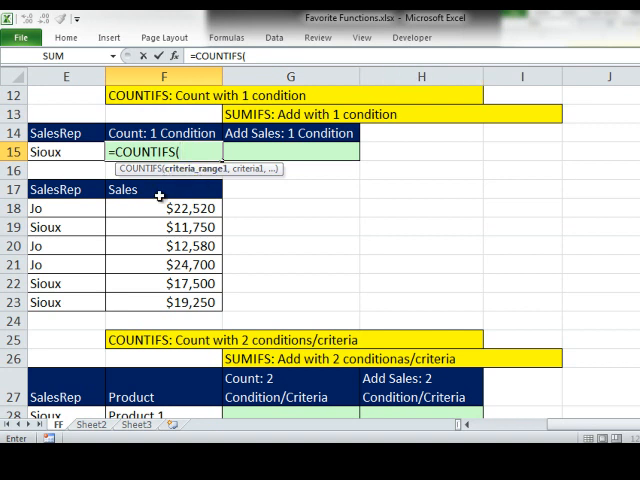
pyautogui.moveTo(64, 208); pyautogui.dragTo(64, 302)
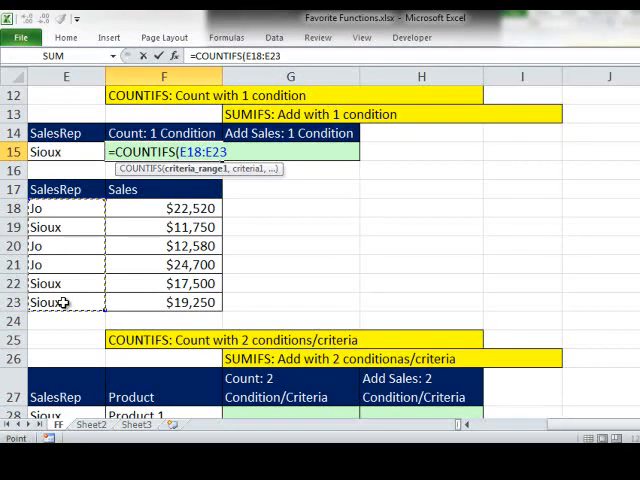
pyautogui.write(',E15')
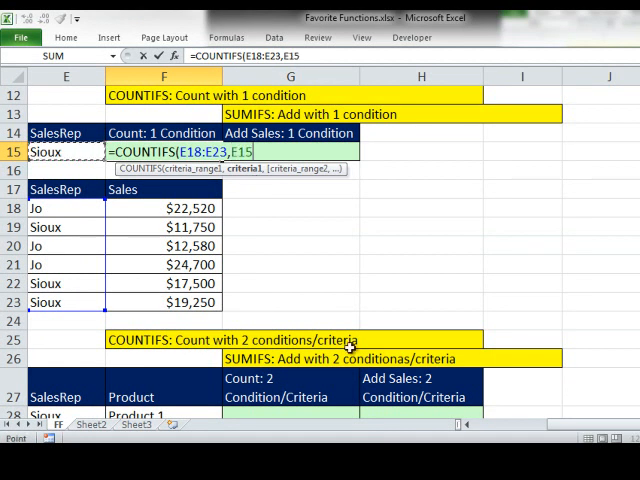
pyautogui.moveTo(360, 340)
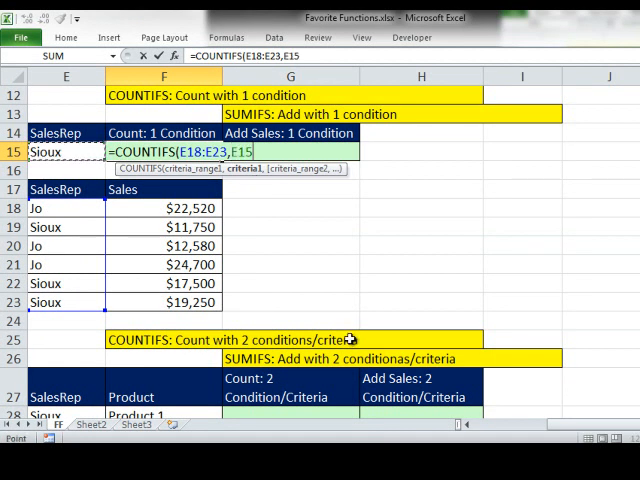
pyautogui.press('Enter')
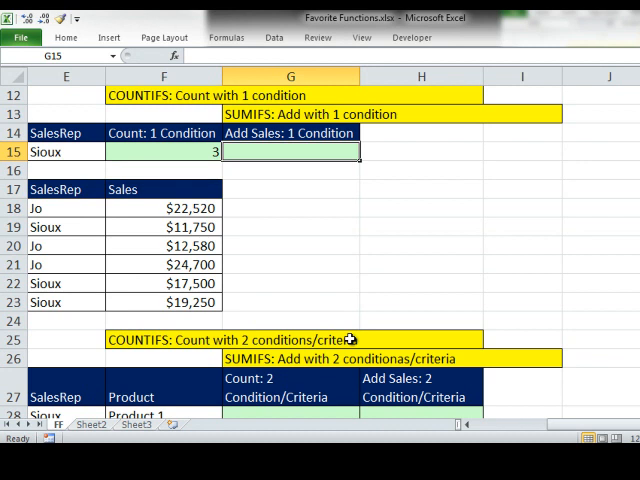
# Enter =SUMIFS(F18:F23,E18:E23,E15) in G15, totalling Sioux's sales at 48500
pyautogui.write('=sumifs')
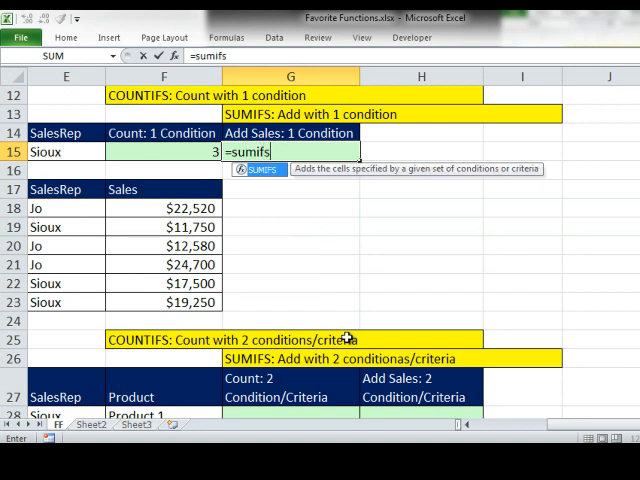
pyautogui.write('(')
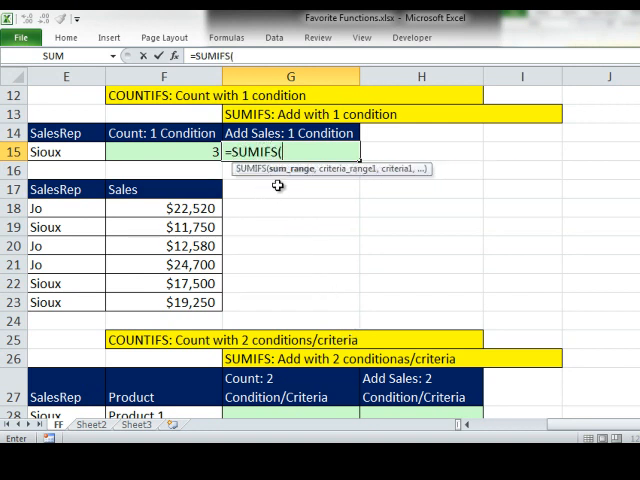
pyautogui.moveTo(368, 222)
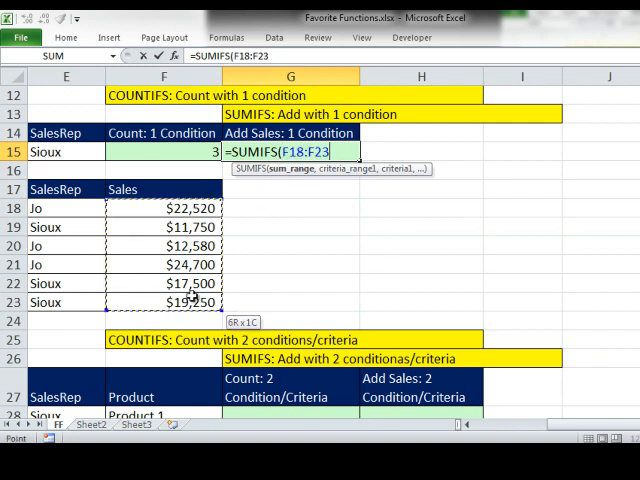
pyautogui.write(',')
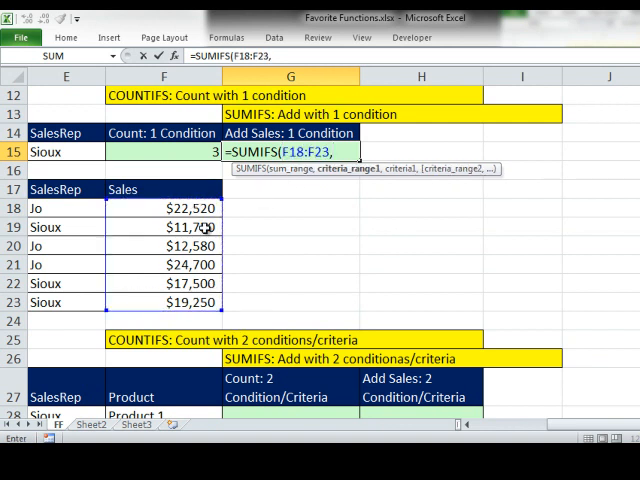
pyautogui.moveTo(64, 208); pyautogui.dragTo(64, 302)
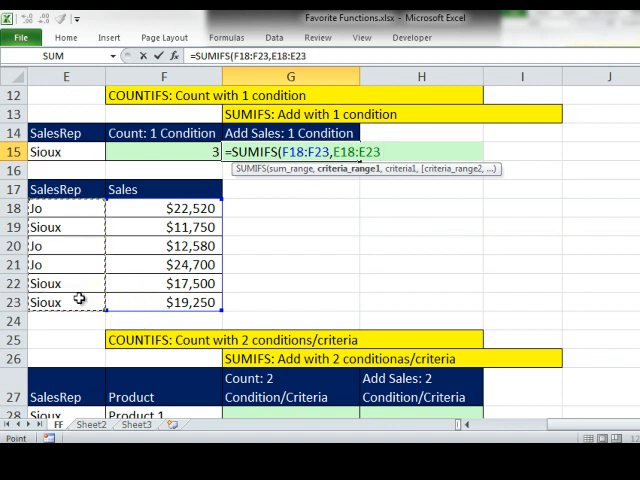
pyautogui.write(',E15')
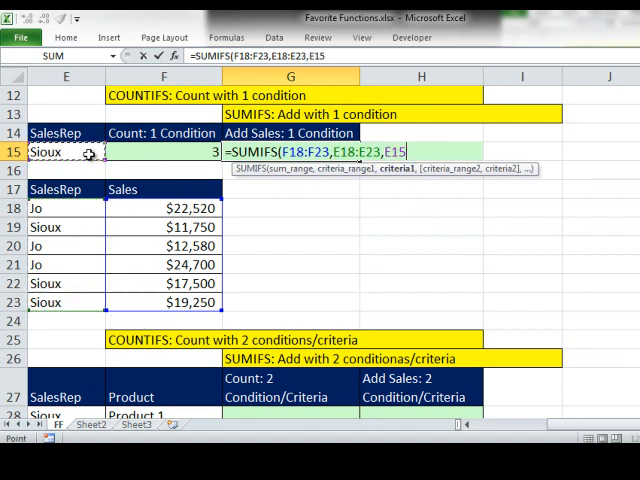
pyautogui.press('Enter')
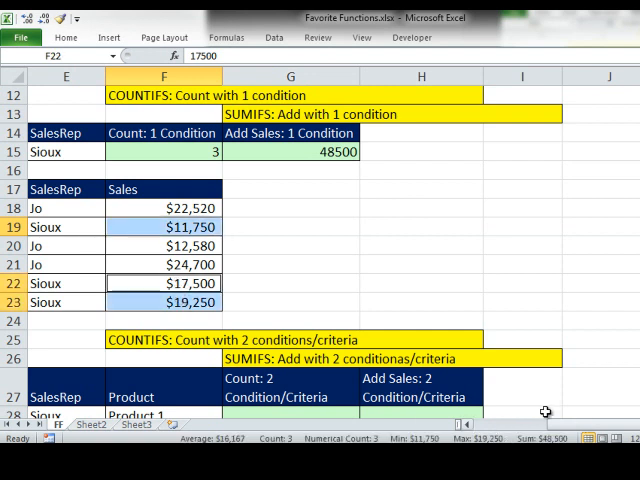
pyautogui.moveTo(532, 428)
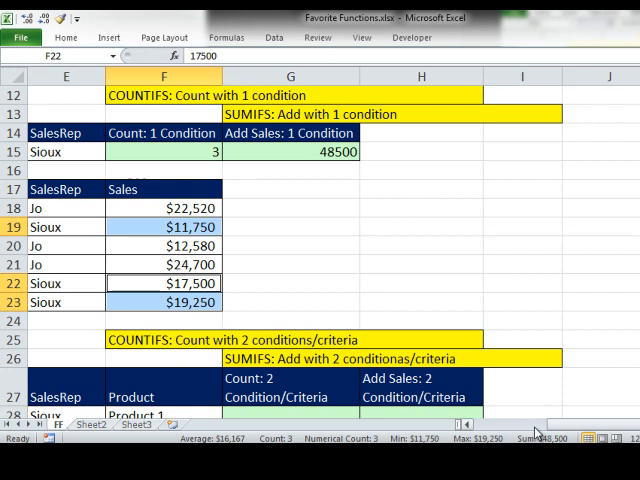
# Move down to the two-condition table and select the count cell G28
pyautogui.click(420, 208)
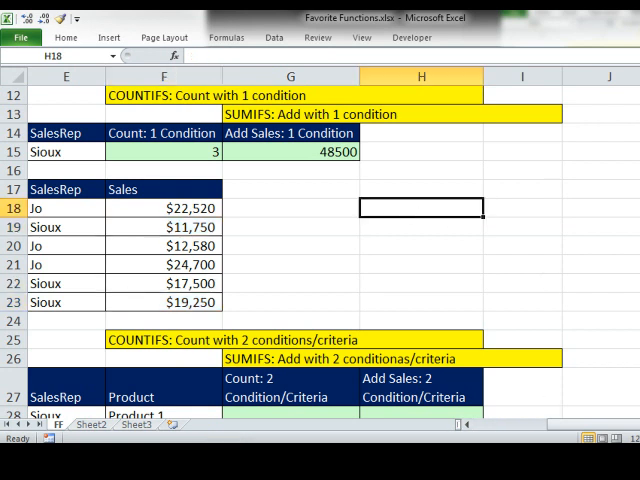
pyautogui.scroll(-3)
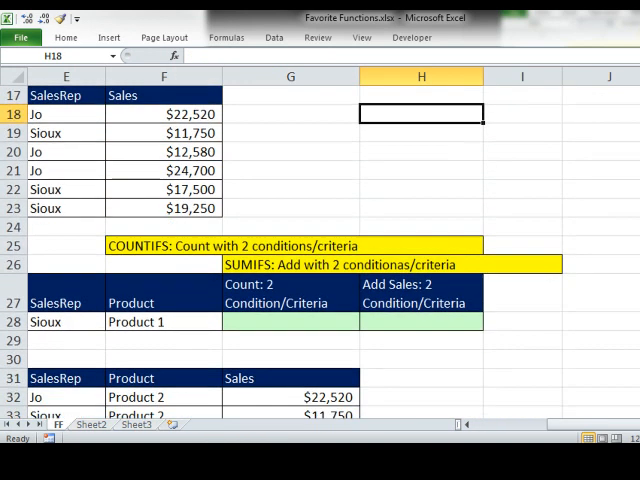
pyautogui.scroll(-3)
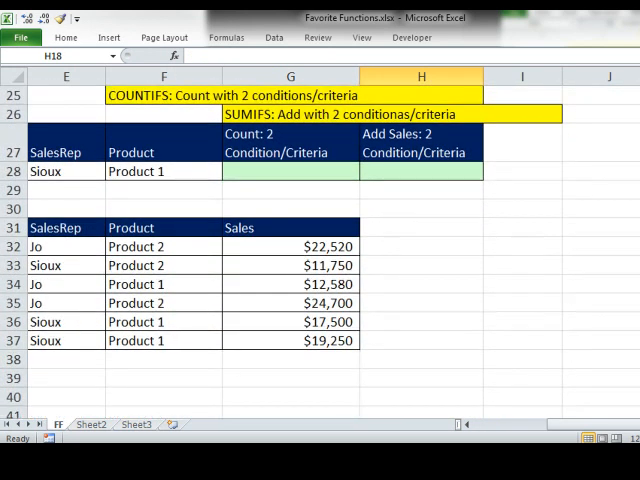
pyautogui.click(290, 170)
pyautogui.write('=')
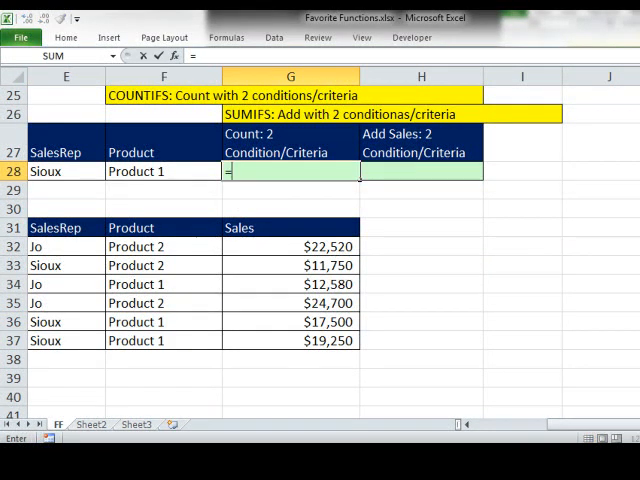
# Build COUNTIFS with reps E32:E37 = Sioux (E28) and products F32:F37 = Product 1 (F28)
pyautogui.write('countif')
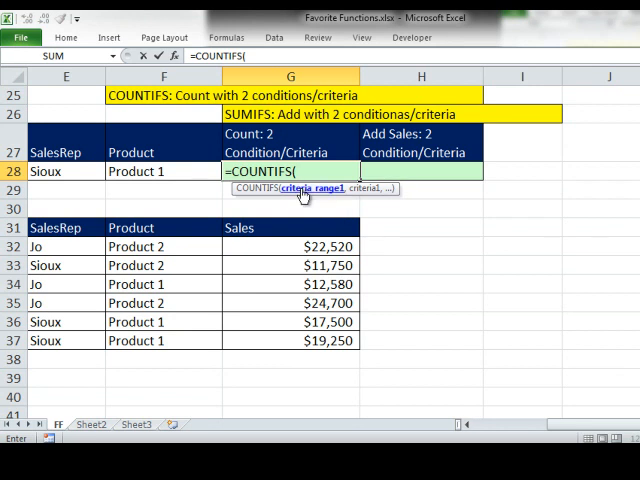
pyautogui.click(40, 246)
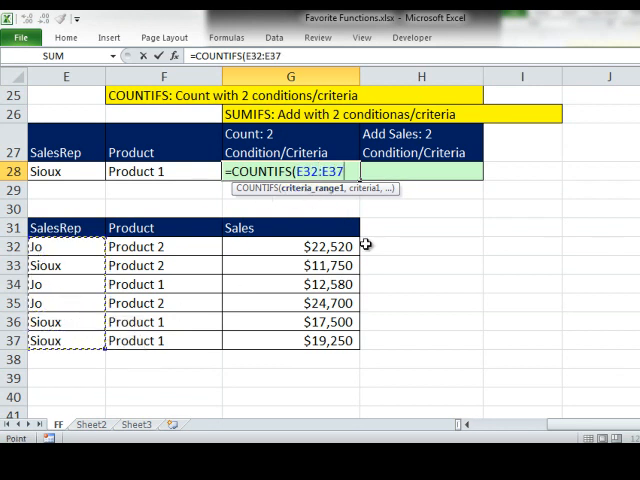
pyautogui.write(',E28')
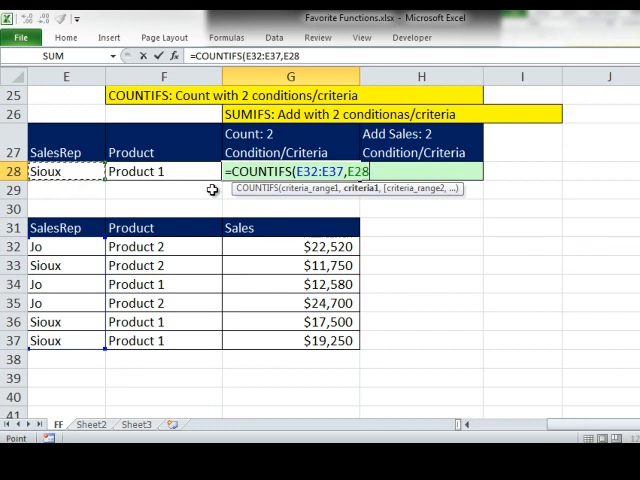
pyautogui.write(',F32:F37')
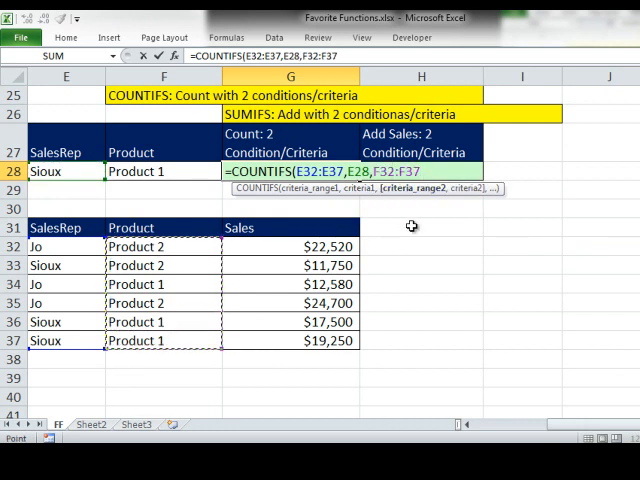
pyautogui.click(164, 170)
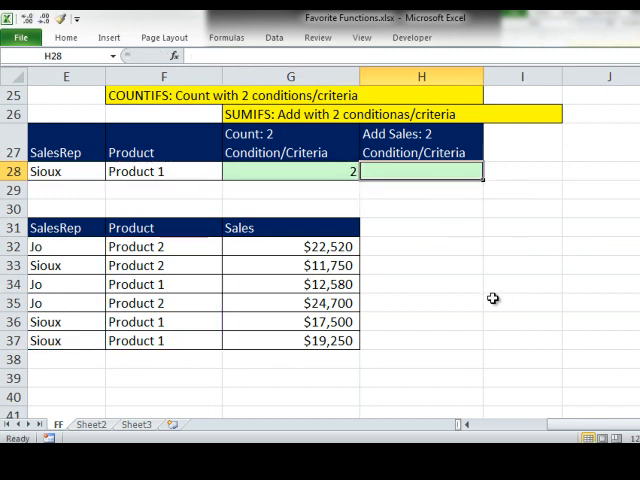
# Enter a SUMIFS formula summing Sales for Sioux on Product 1, returning 36750
pyautogui.write('=')
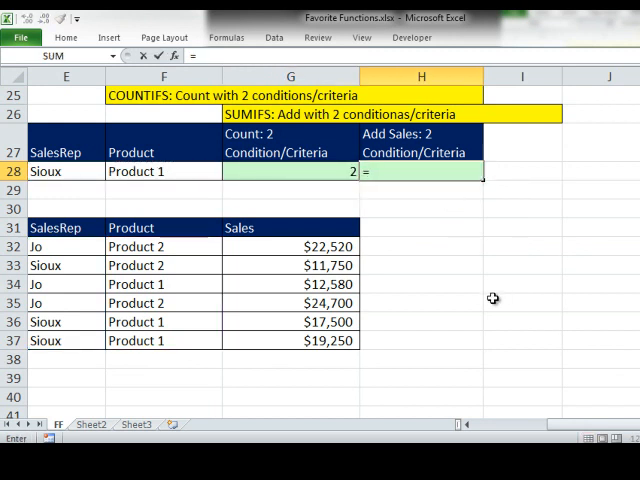
pyautogui.write('=sumigs')
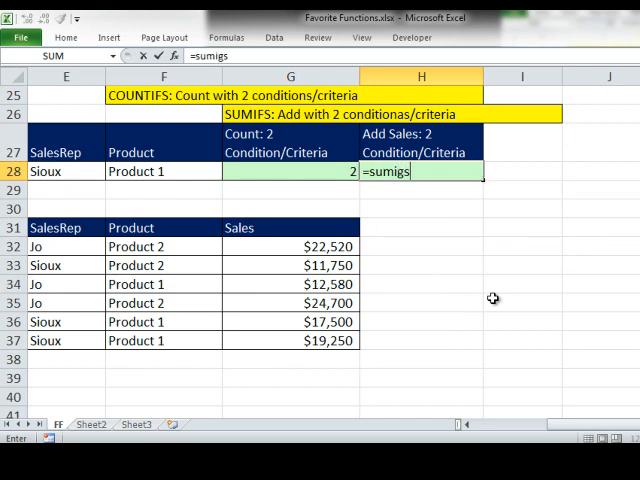
pyautogui.press('BackSpace')
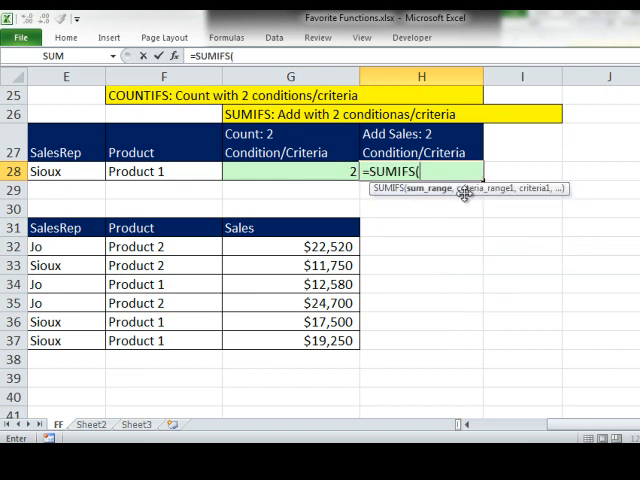
pyautogui.moveTo(290, 246); pyautogui.dragTo(290, 340)
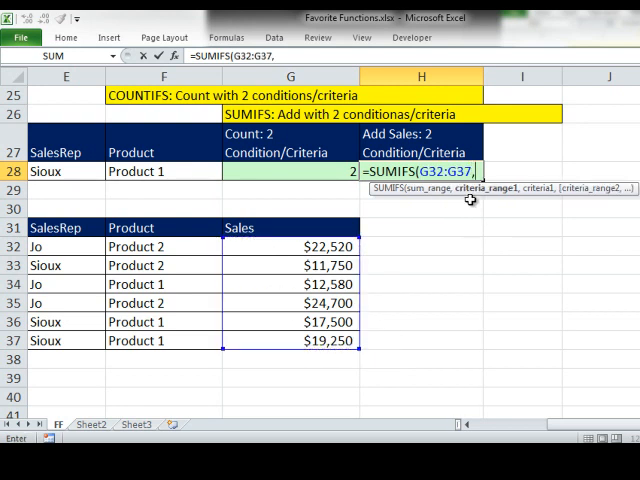
pyautogui.moveTo(62, 244)
pyautogui.write('E32:E37,E28,F32:F37,')
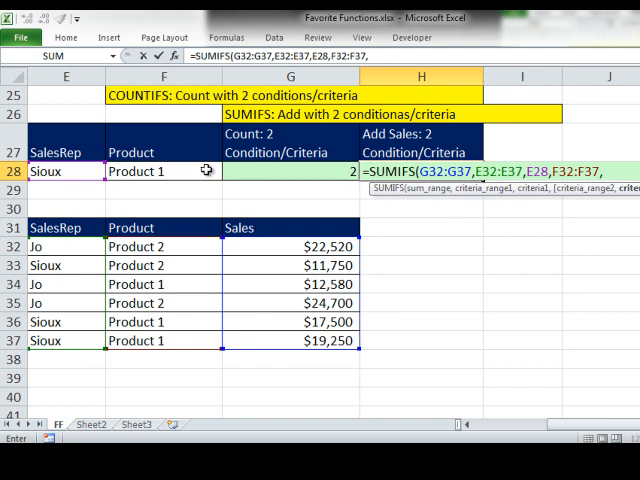
pyautogui.press('Enter')
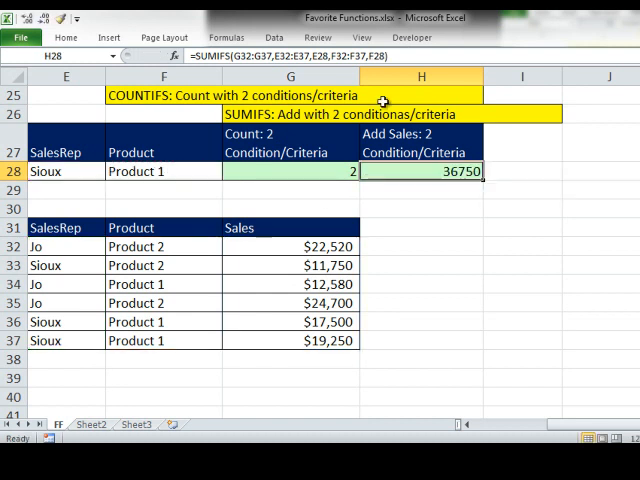
pyautogui.moveTo(504, 326)
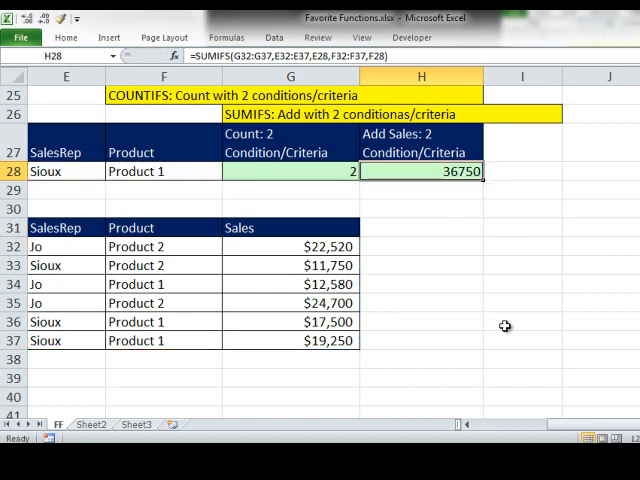